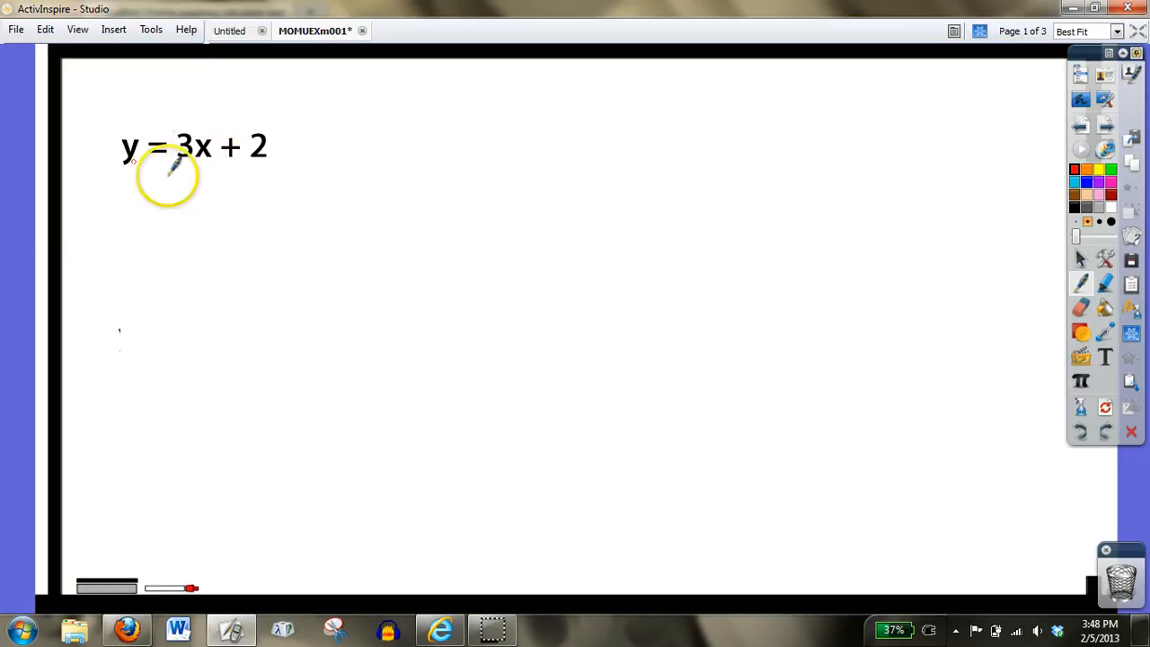
mouse_move(239, 162)
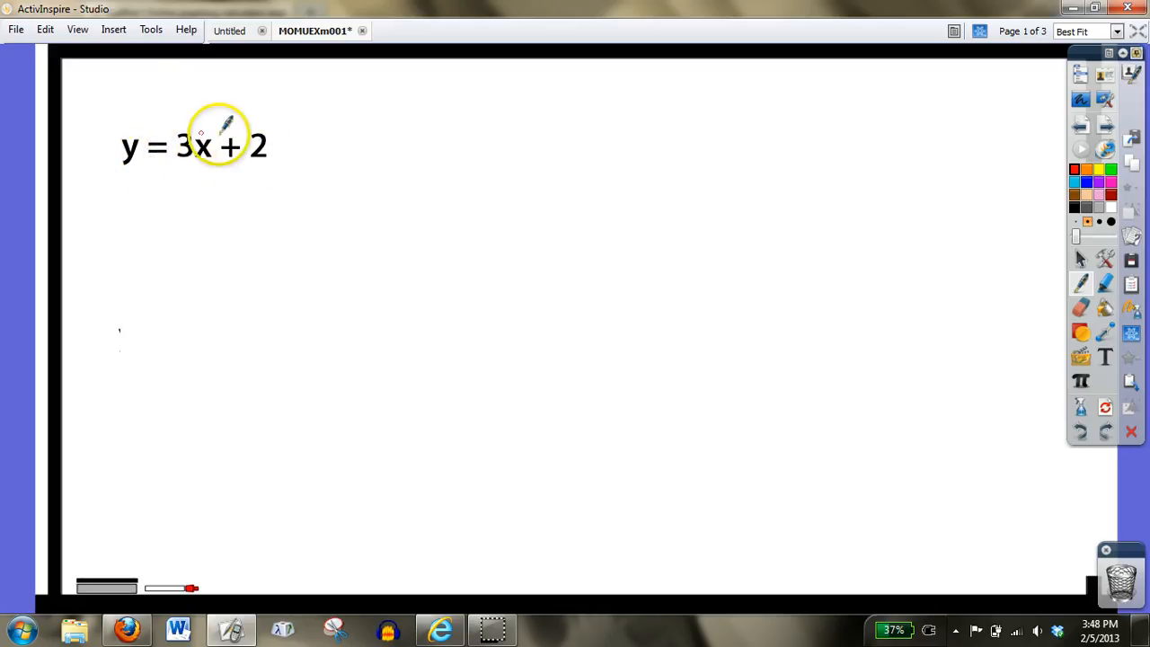
mouse_move(238, 175)
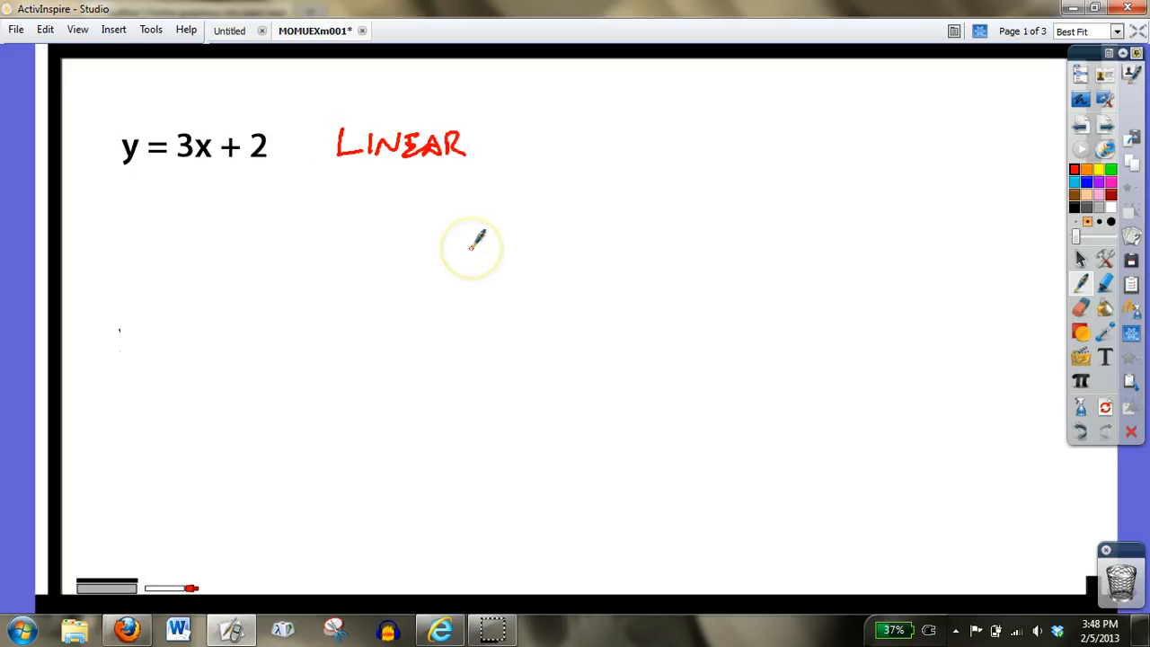
mouse_move(476, 242)
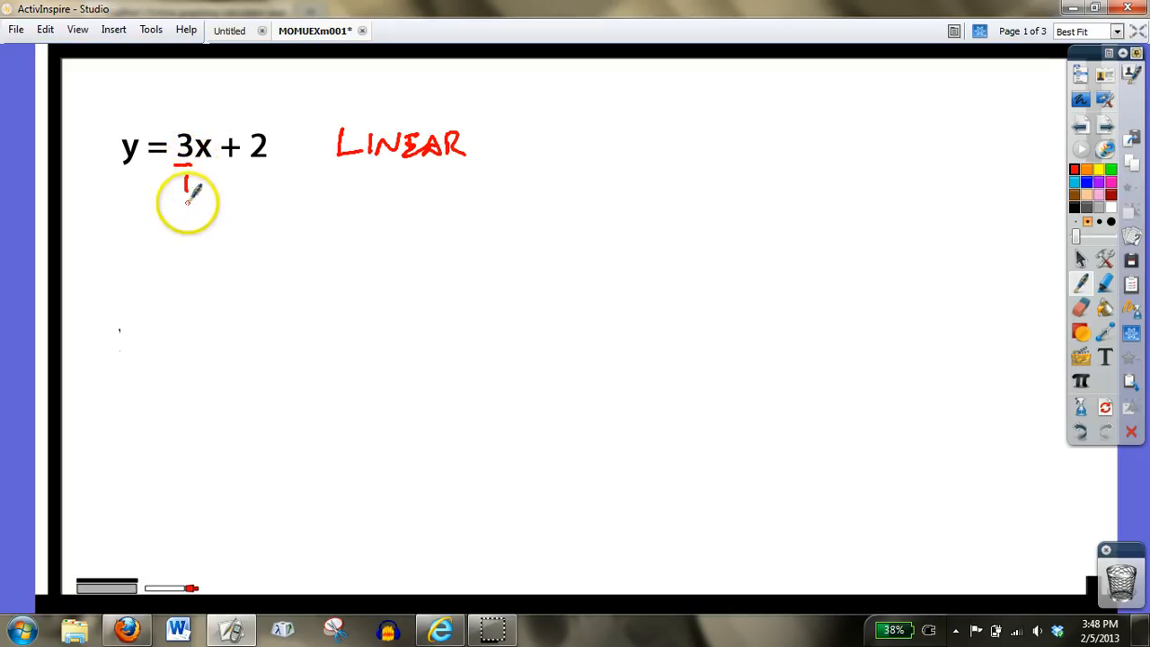
mouse_move(190, 185)
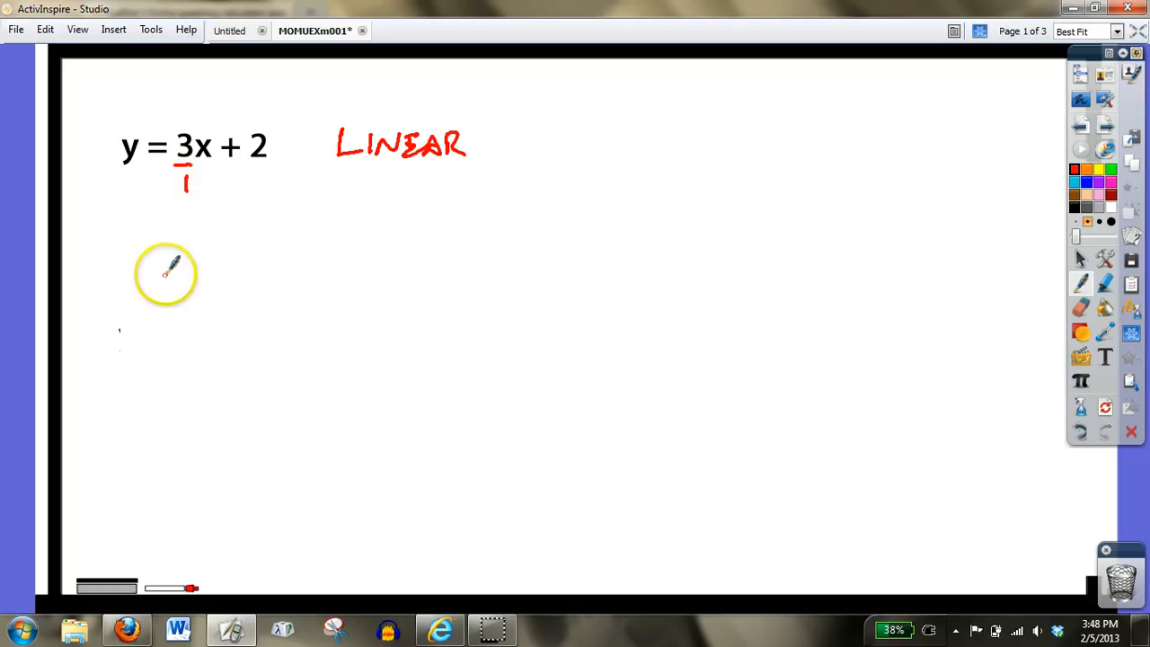
mouse_move(266, 144)
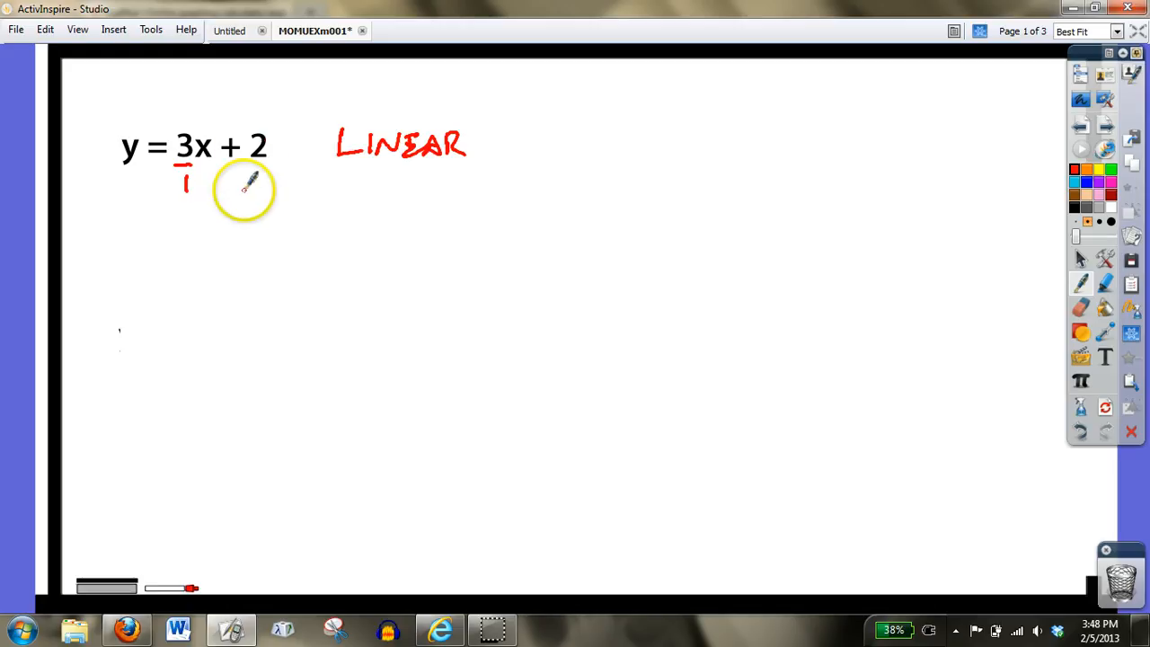
mouse_move(224, 220)
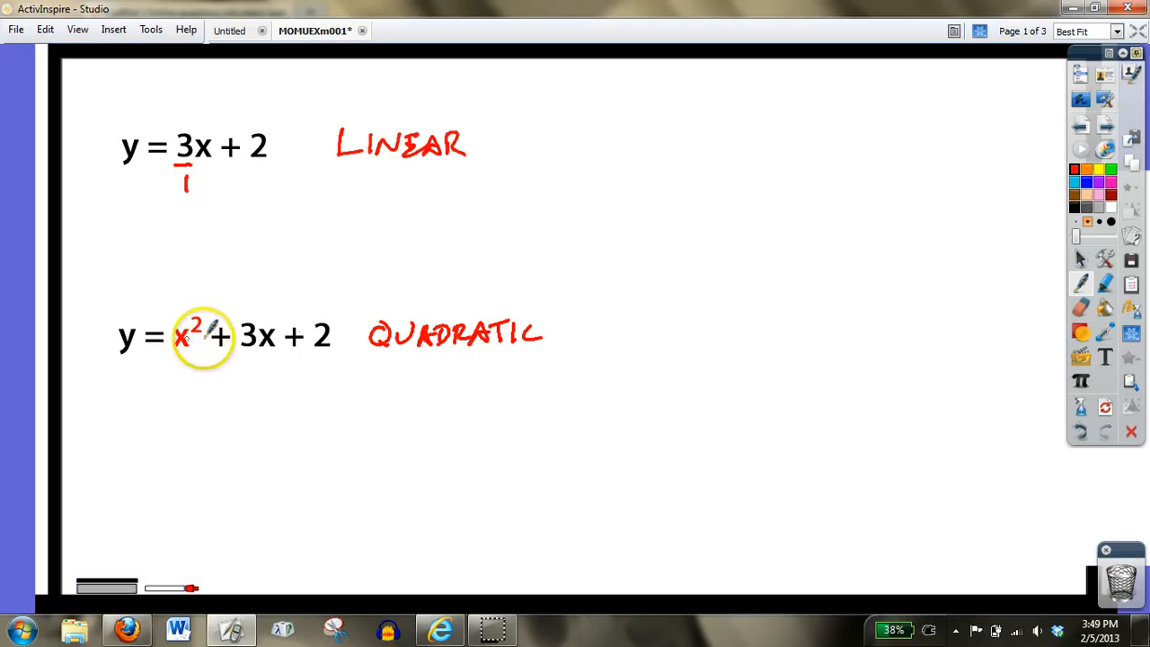
mouse_move(512, 368)
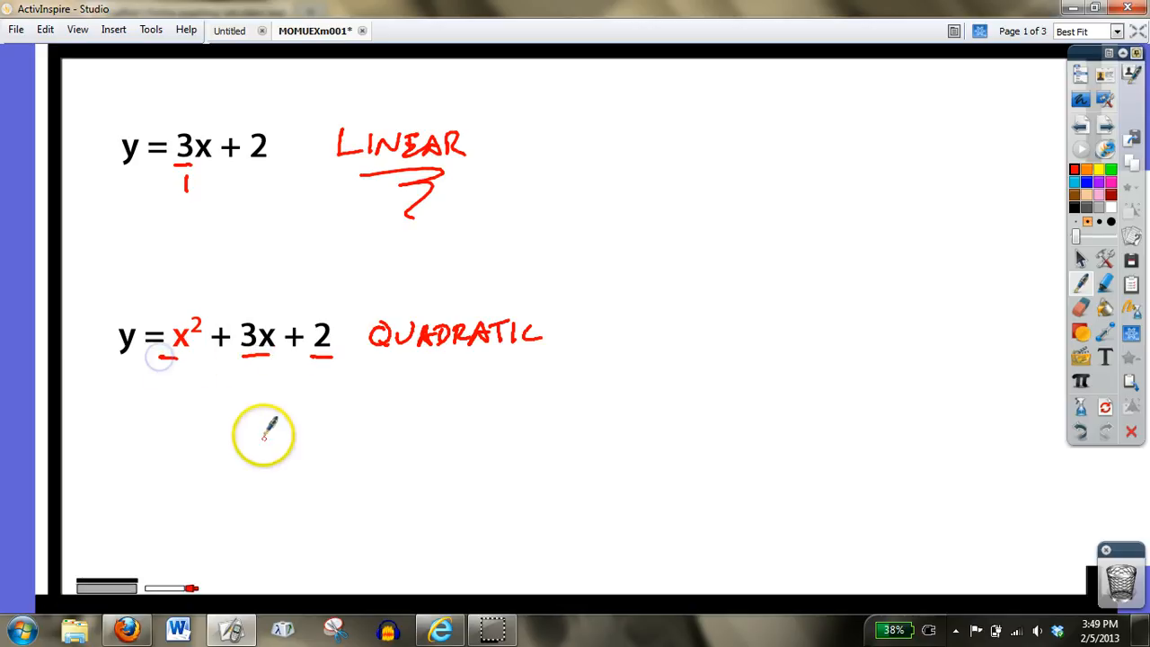
mouse_move(184, 351)
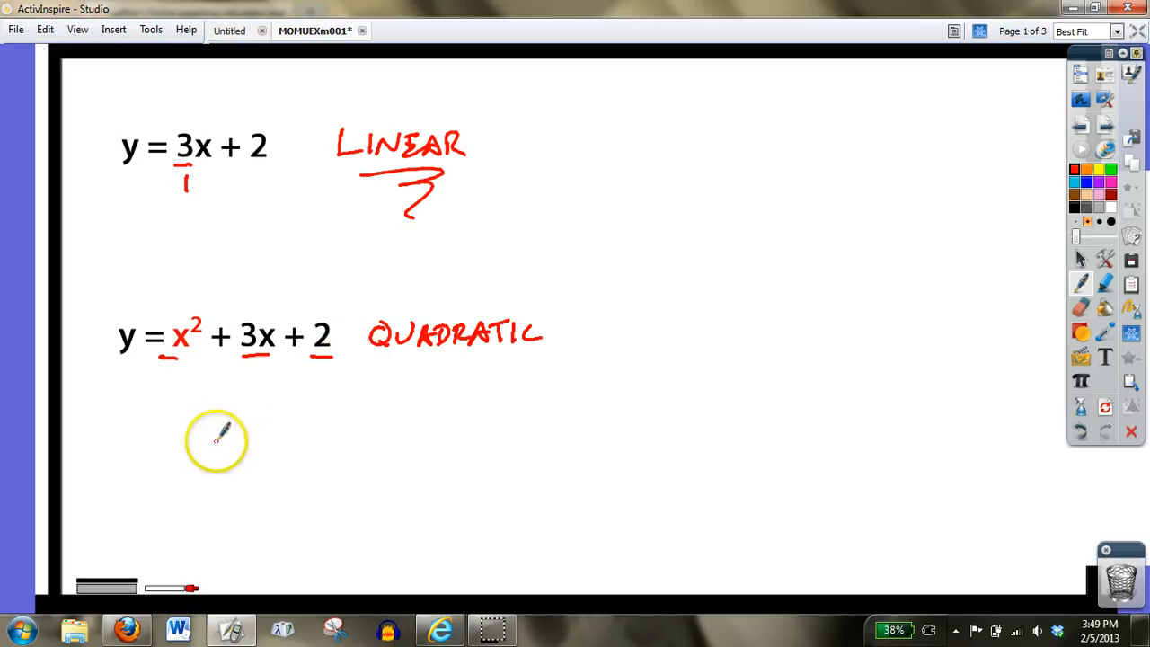
mouse_move(454, 382)
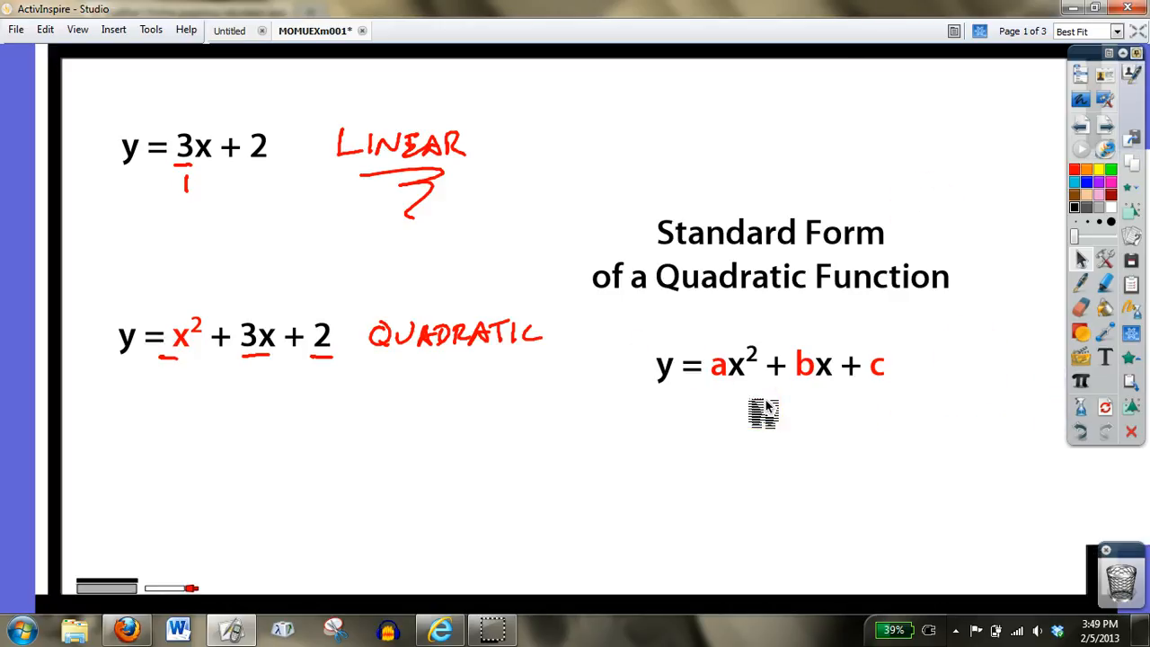
Step: Draw a red pen box around the standard form heading and y = ax² + bx + c
left_click_drag(971, 167, 975, 252)
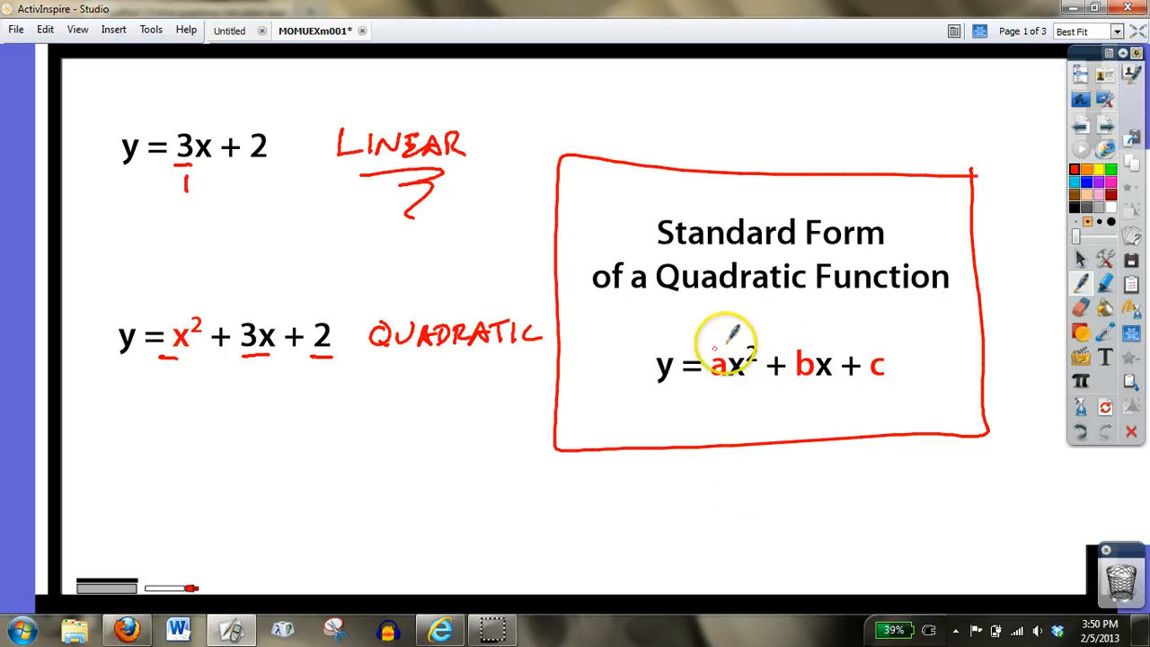
mouse_move(872, 458)
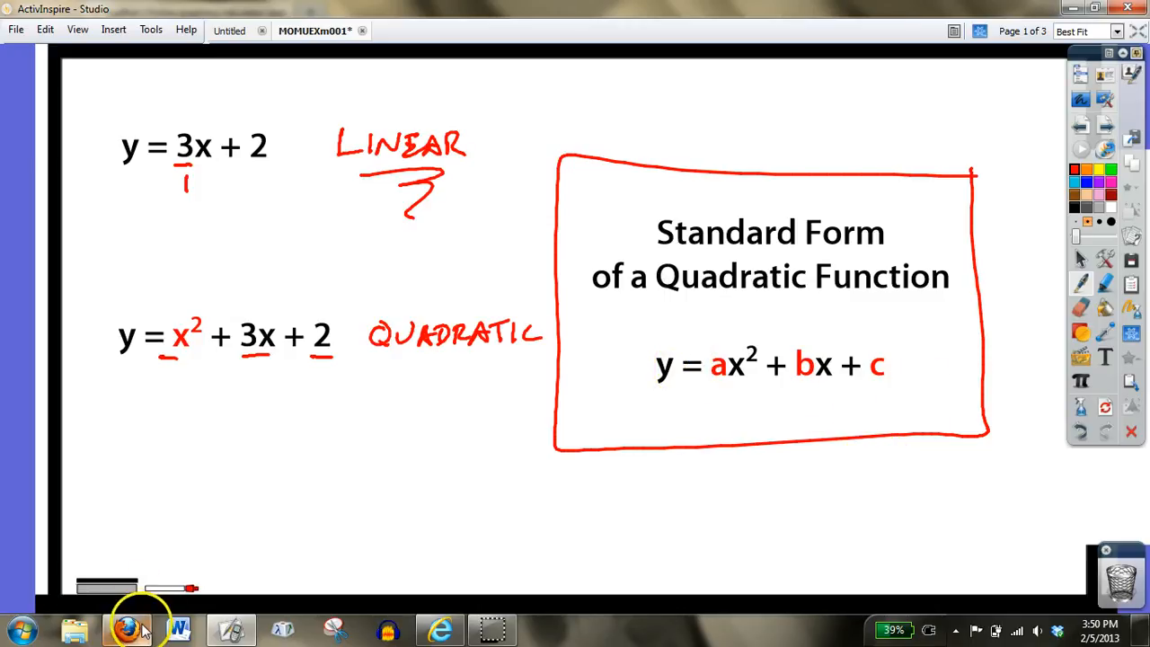
Step: Dismiss FooPlot's invalid-function error and change the function ax^2 +bx +c to x^2
left_click(129, 629)
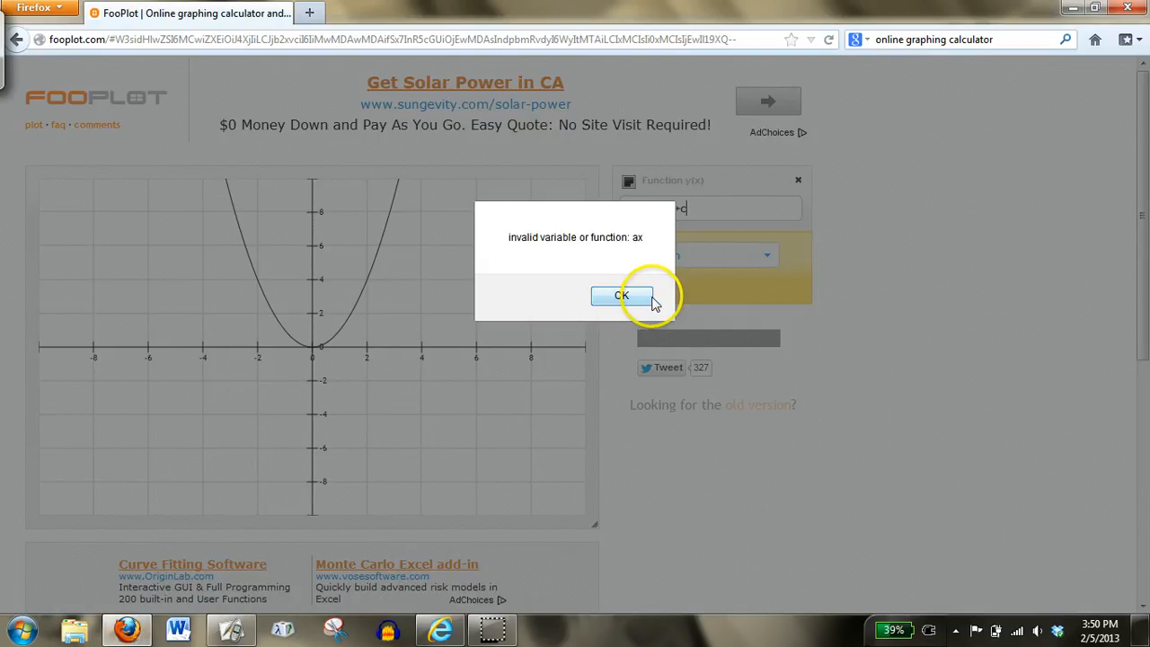
left_click(621, 295)
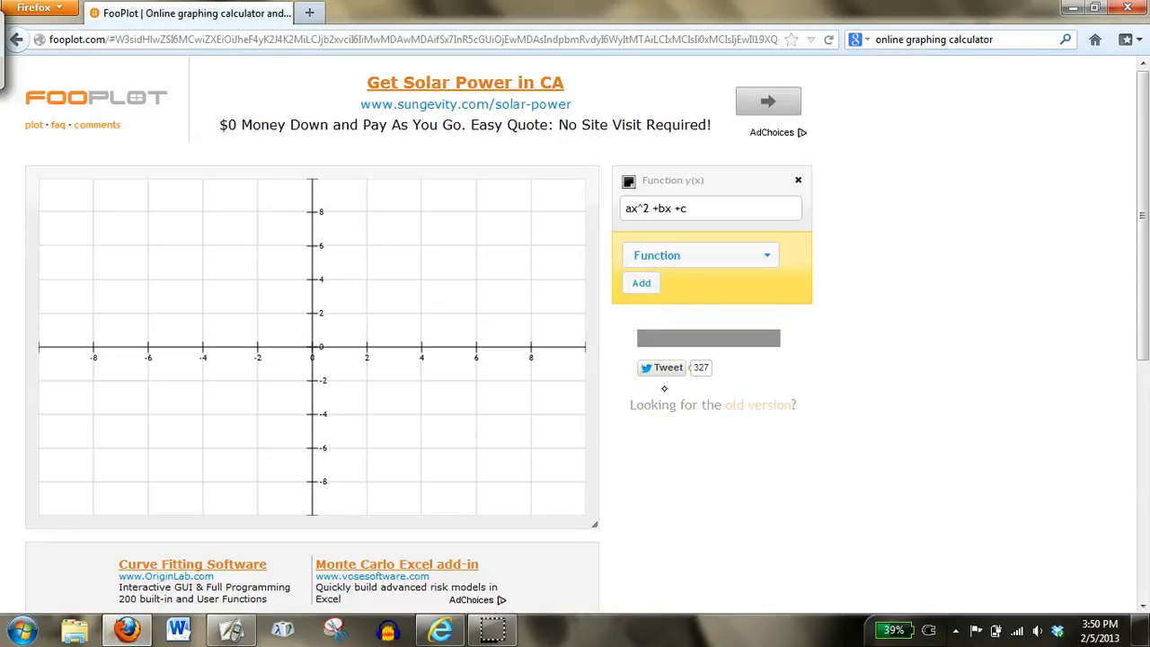
mouse_move(617, 208)
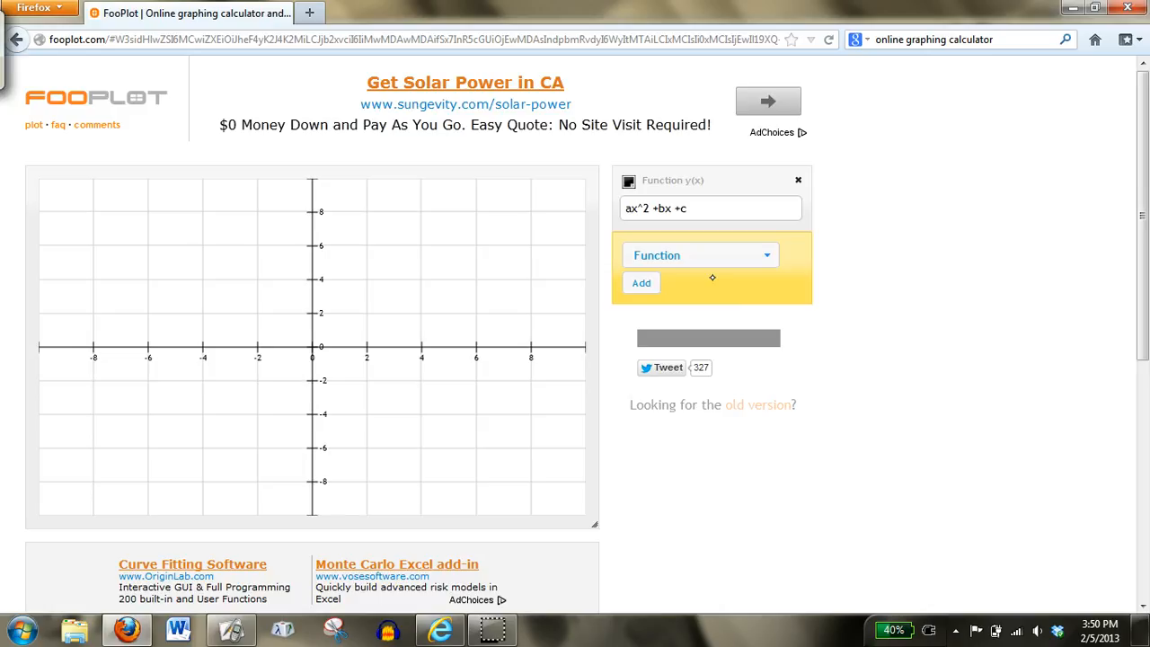
left_click(672, 208)
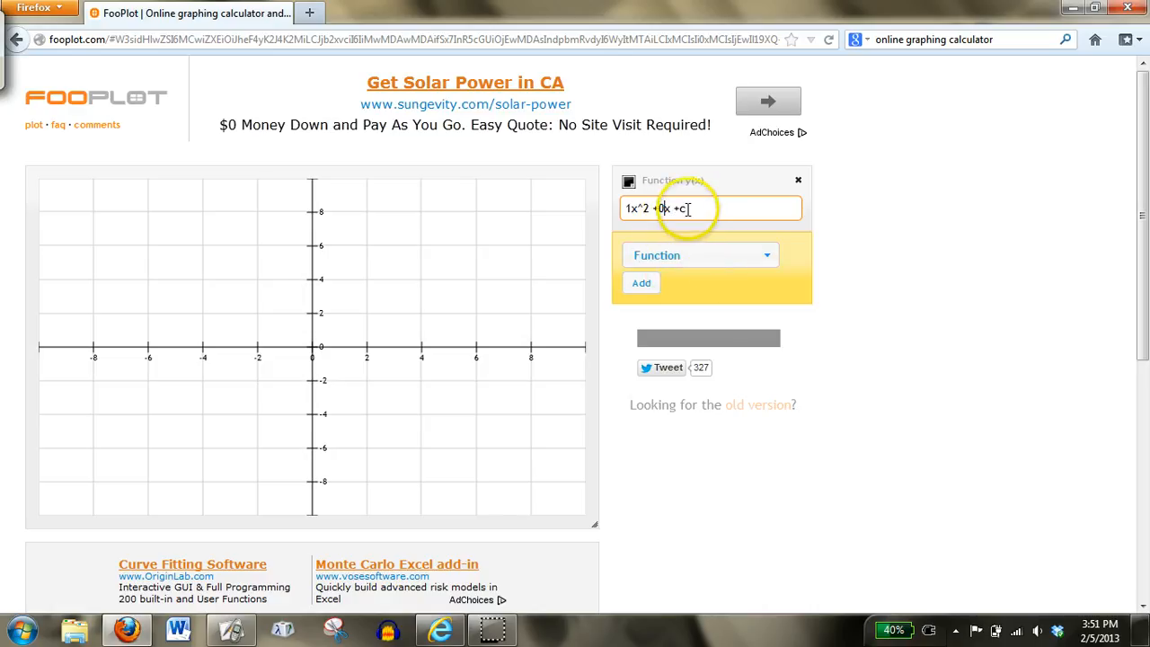
right_click(679, 208)
type("0")
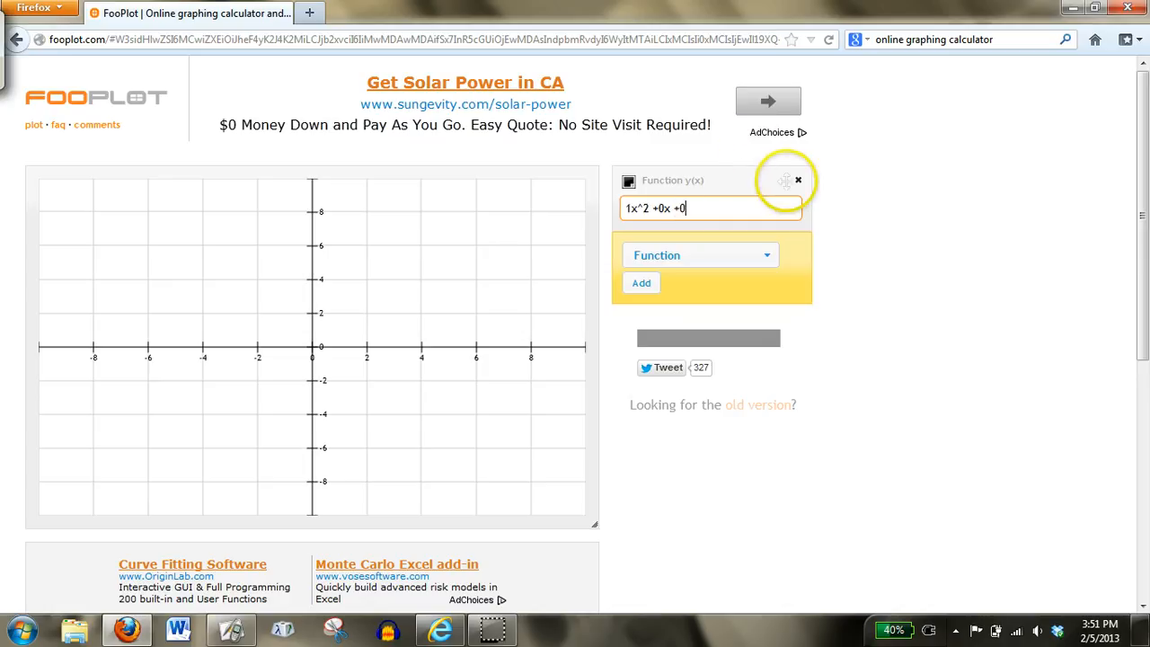
mouse_move(663, 209)
type("x^2")
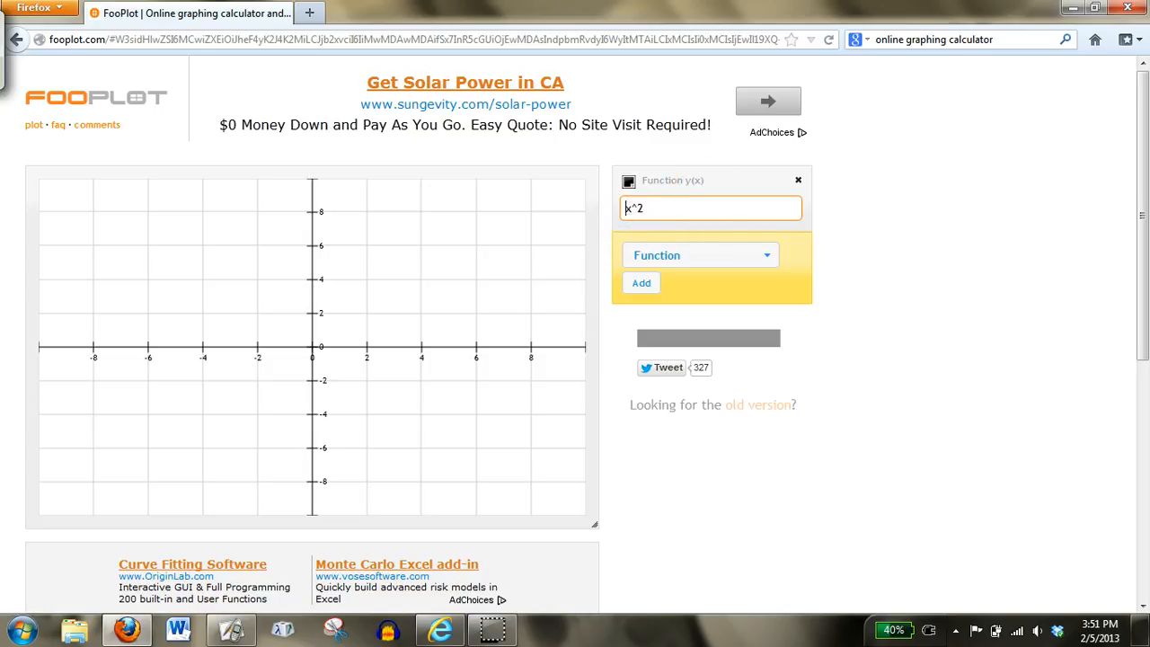
Step: Plot the x^2 parabola and delete the duplicate function entry
left_click(641, 282)
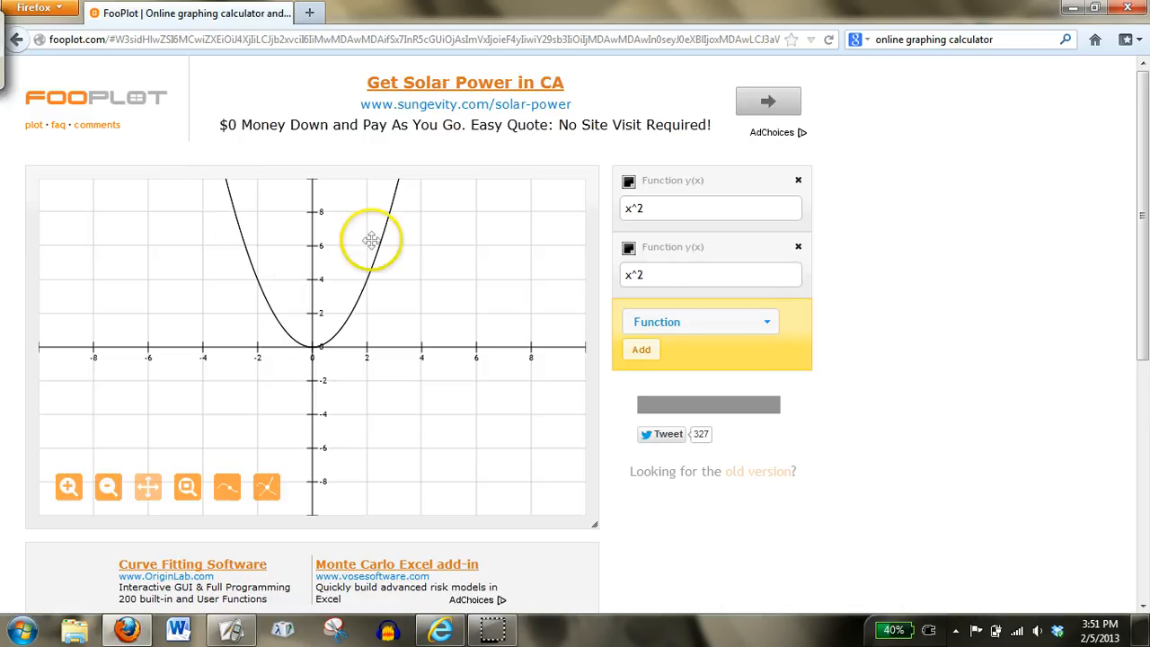
left_click_drag(371, 240, 339, 338)
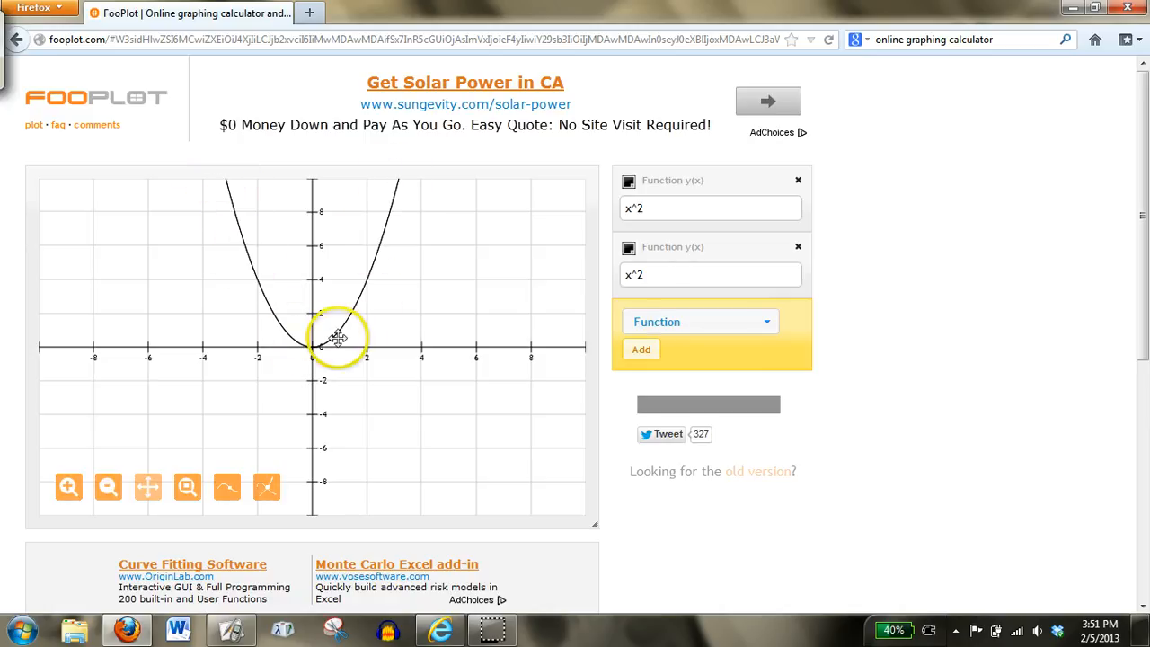
left_click(630, 251)
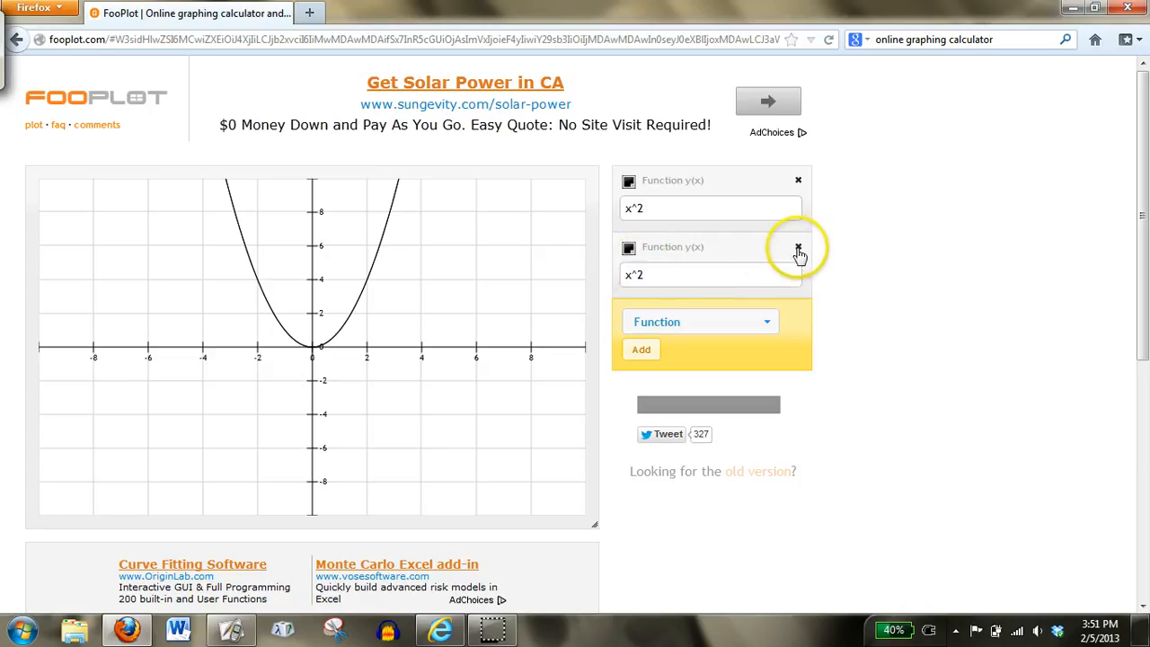
left_click(798, 247)
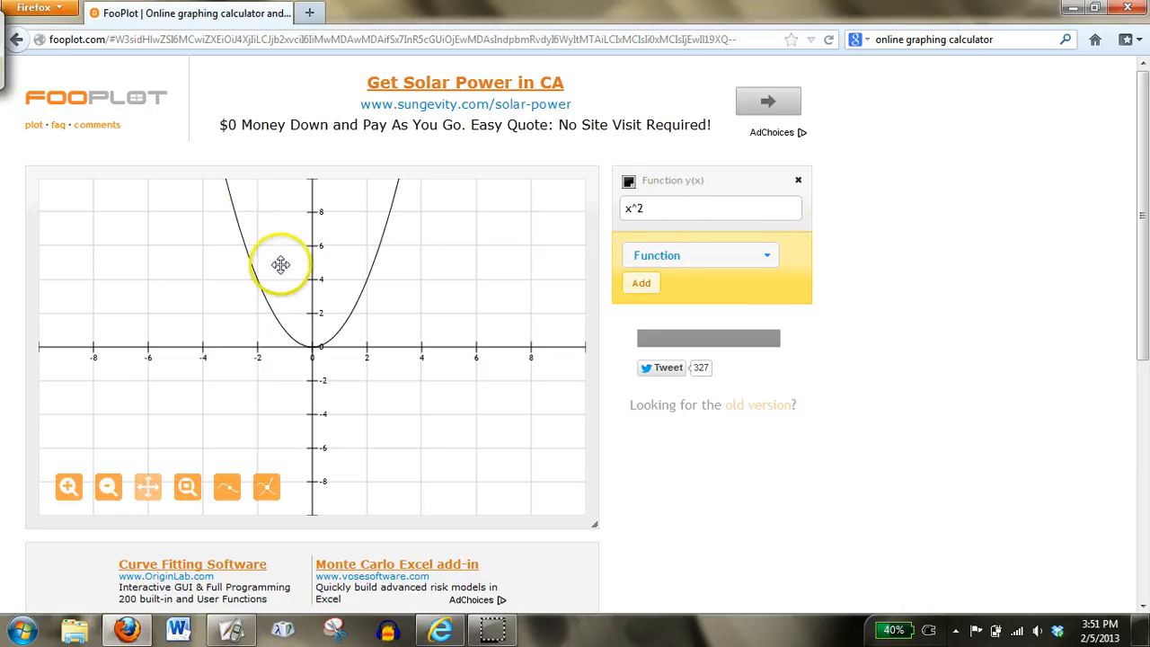
left_click_drag(280, 264, 234, 225)
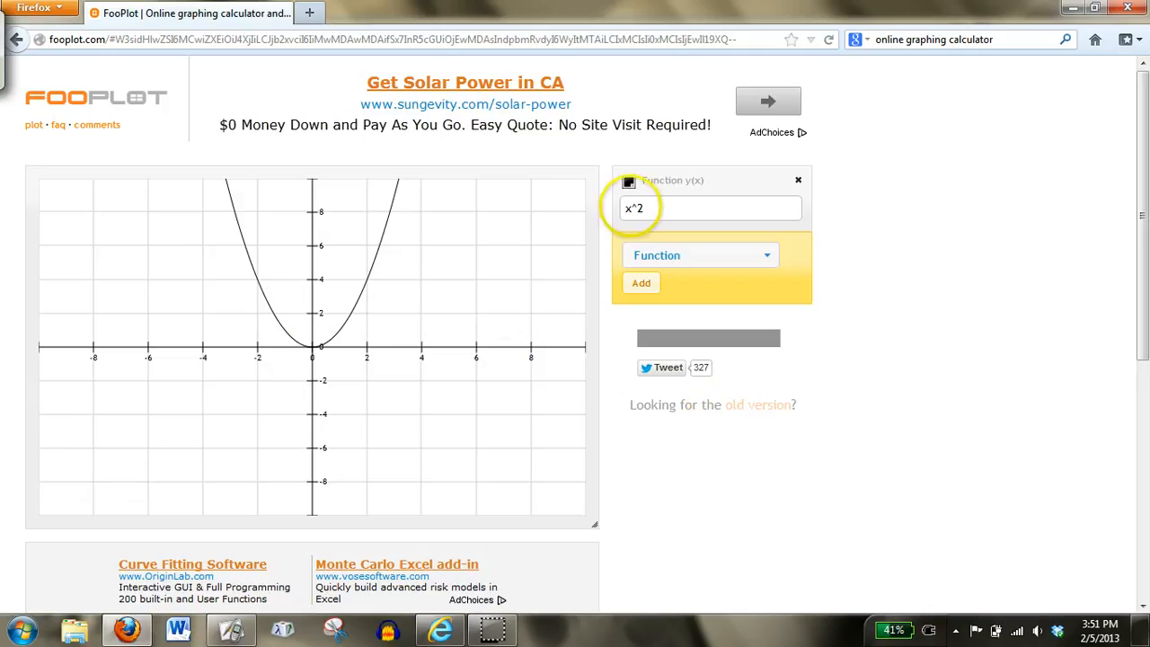
Step: Graph a narrower 4x^2 beside x^2, then remove the extra entries leaving only x^2
left_click(709, 208)
type("4")
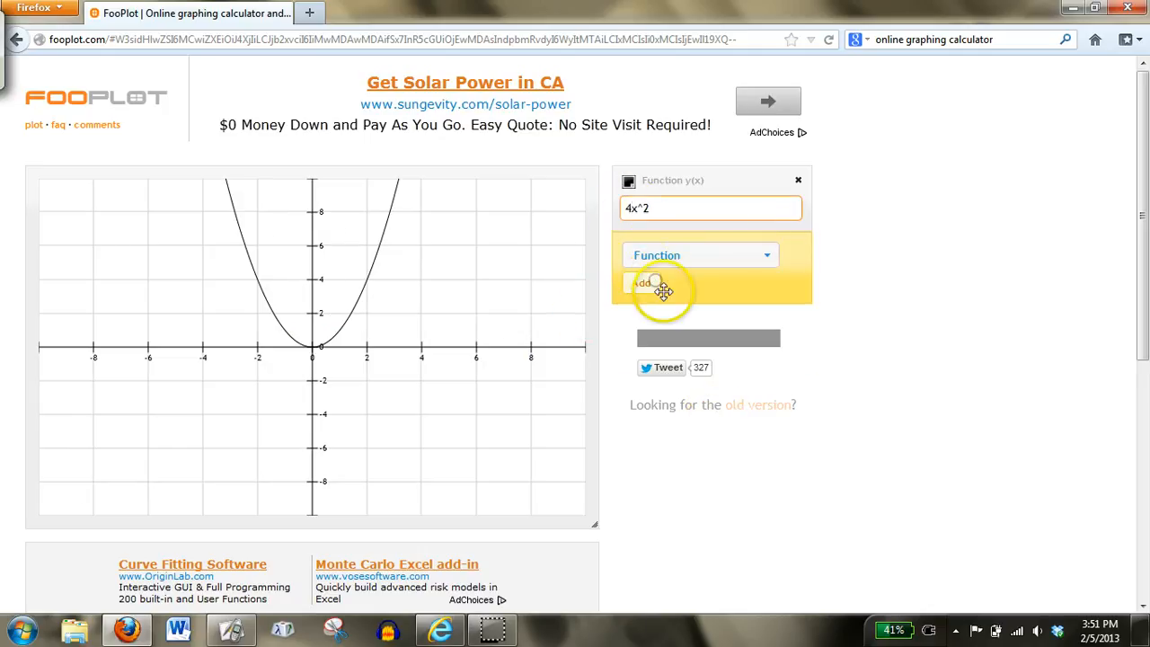
left_click(641, 283)
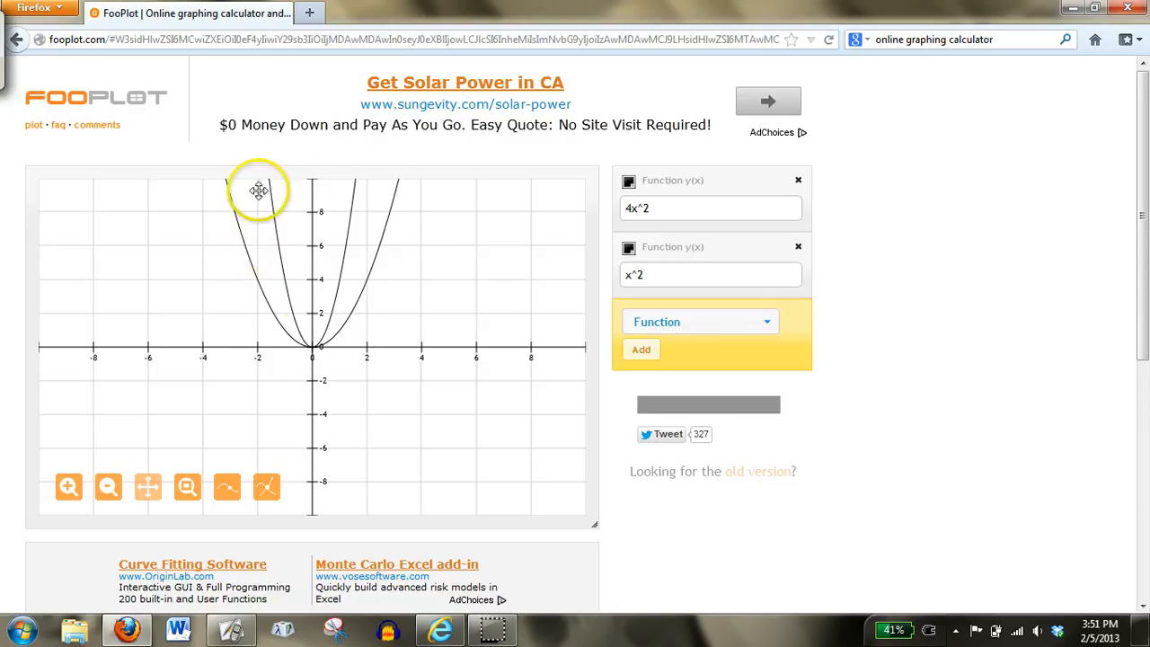
left_click(797, 247)
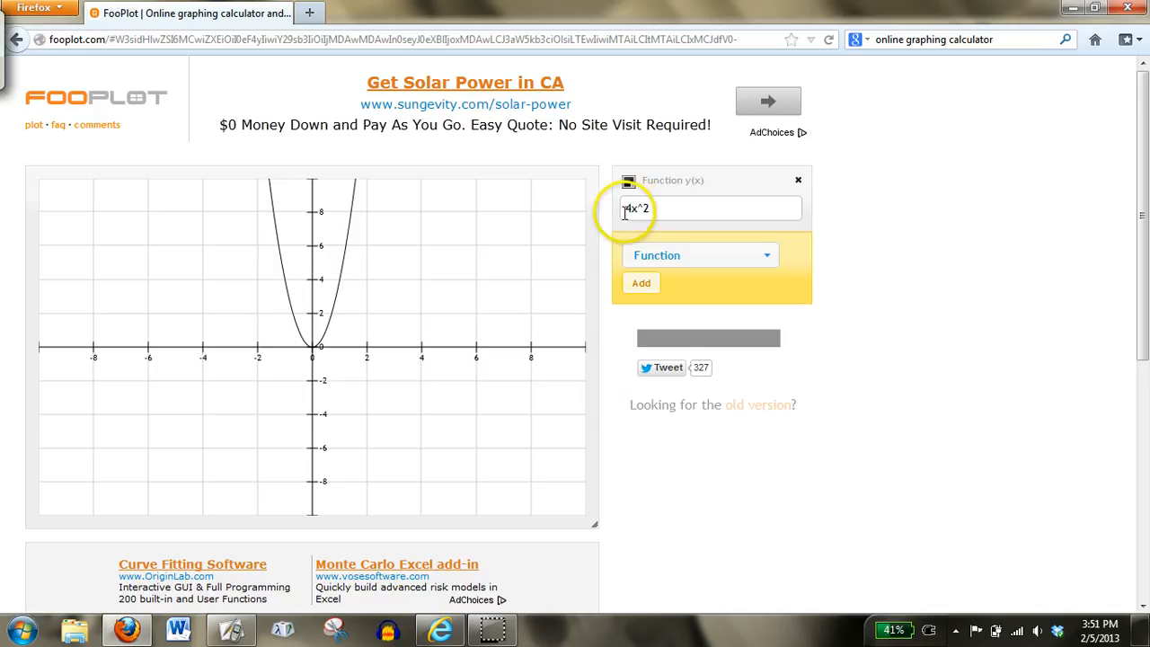
left_click(640, 282)
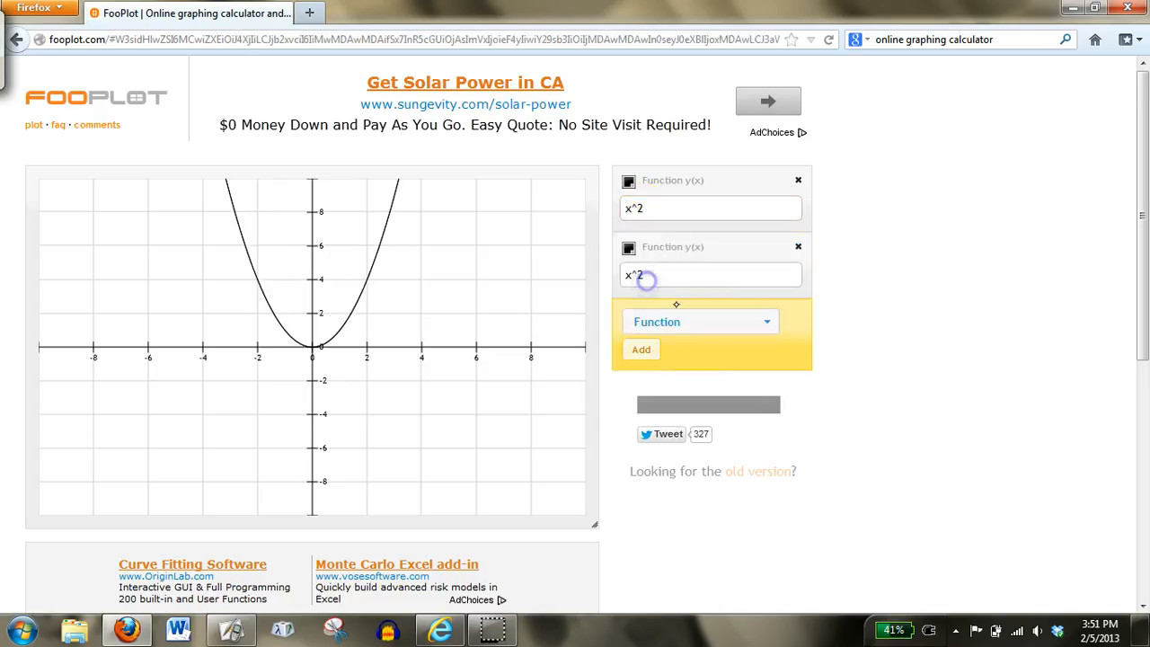
mouse_move(798, 247)
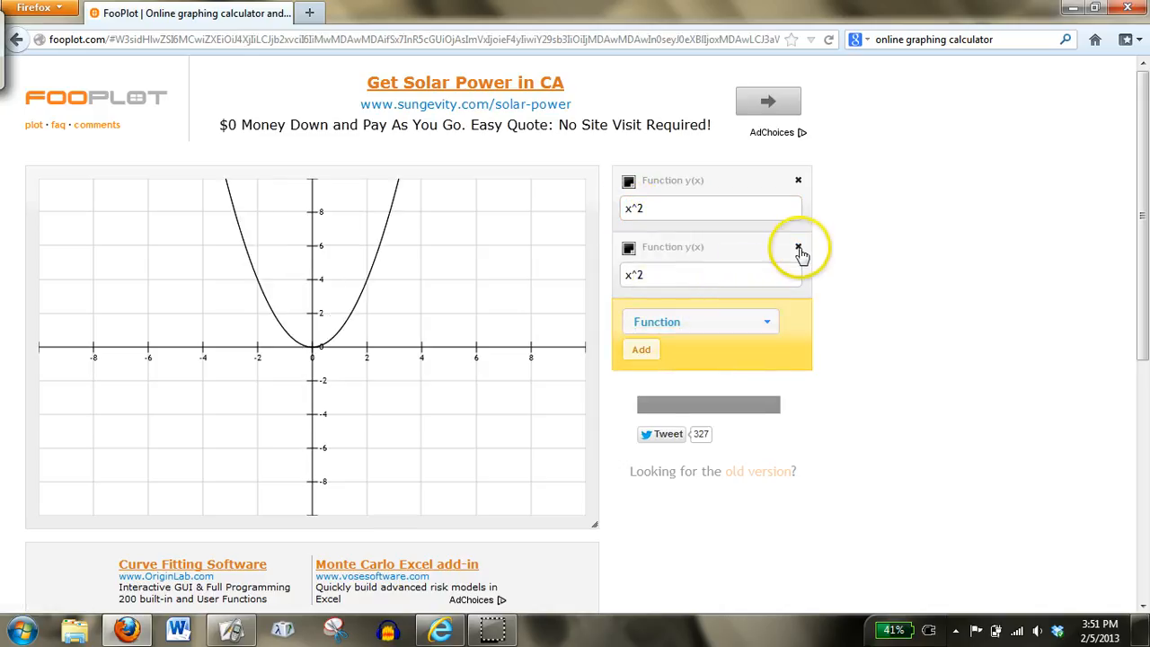
left_click(798, 247)
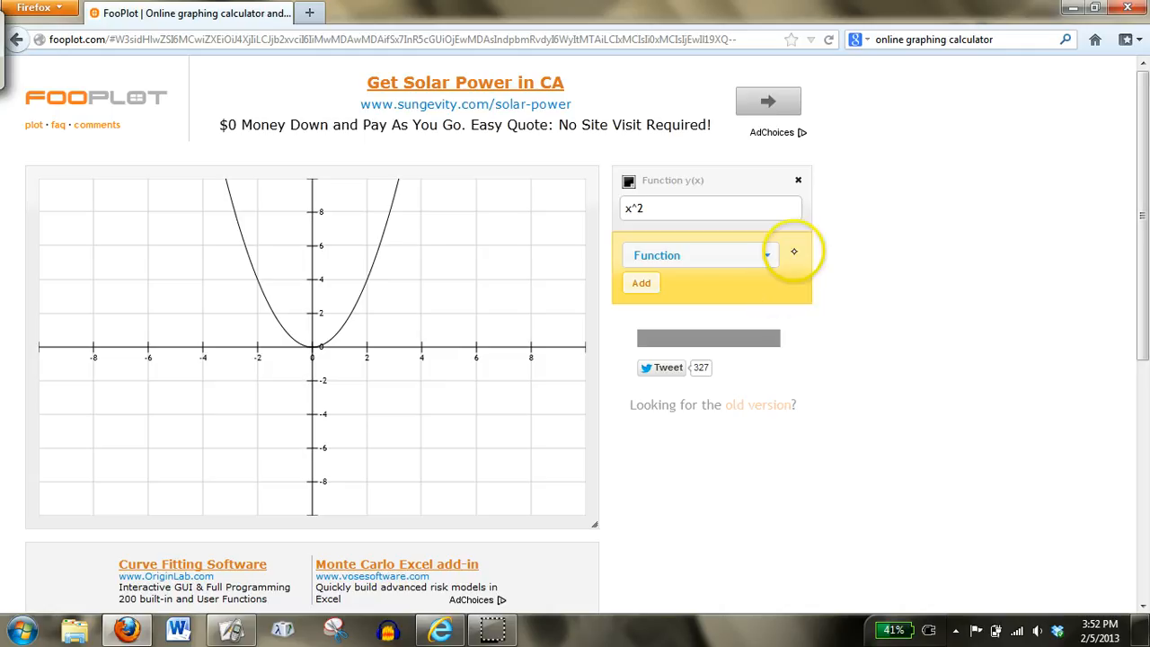
Step: Plot -3x^2, then add a second function edited to 3x^2
left_click(710, 208)
type("3")
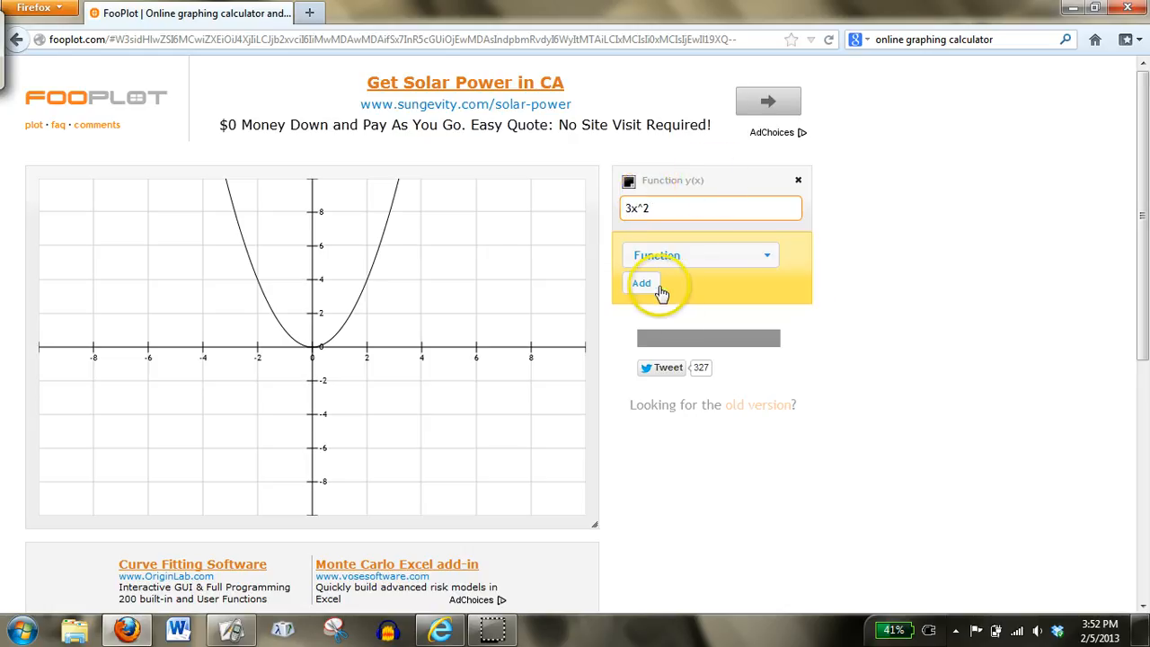
left_click(641, 283)
type("-")
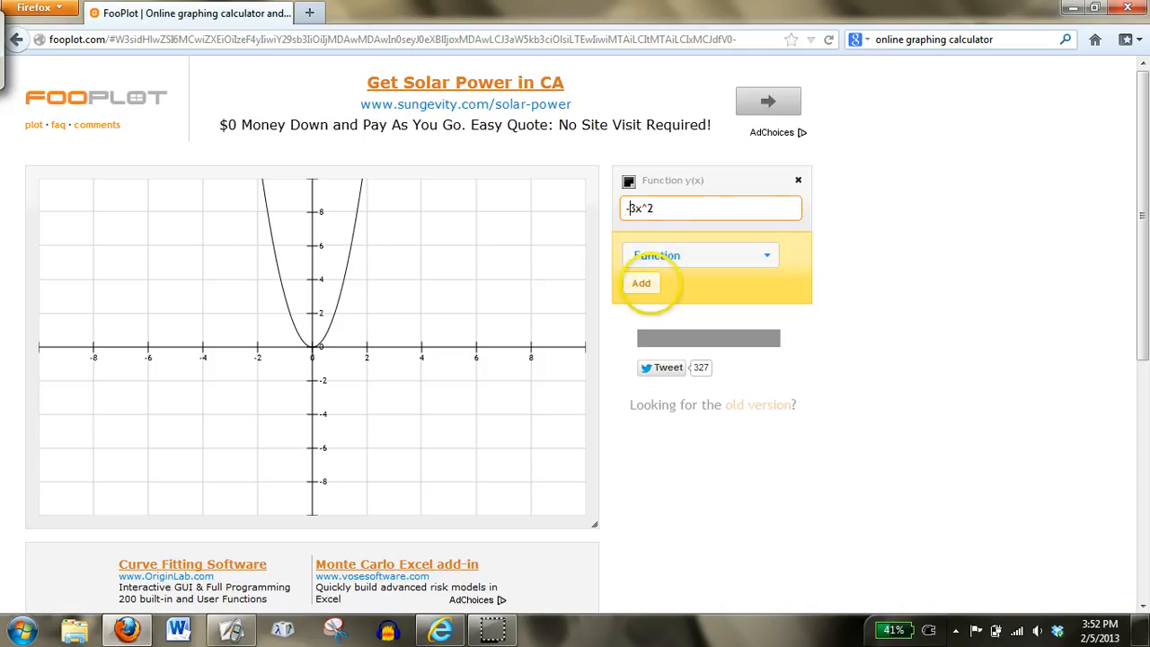
left_click(641, 283)
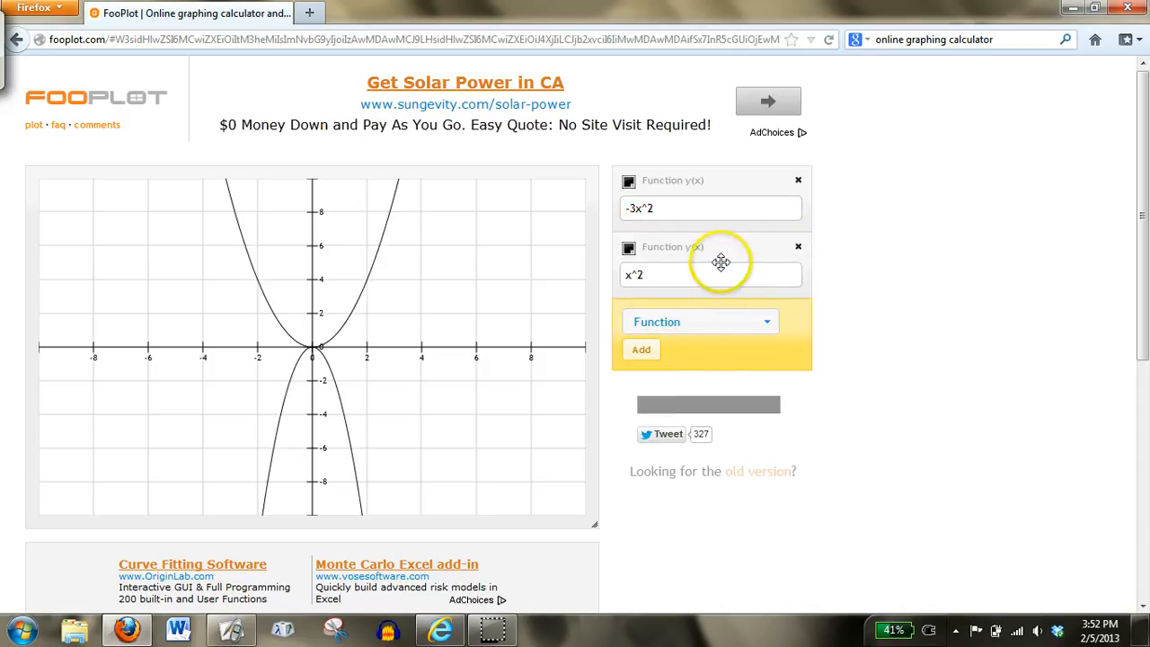
left_click(710, 275)
type("3")
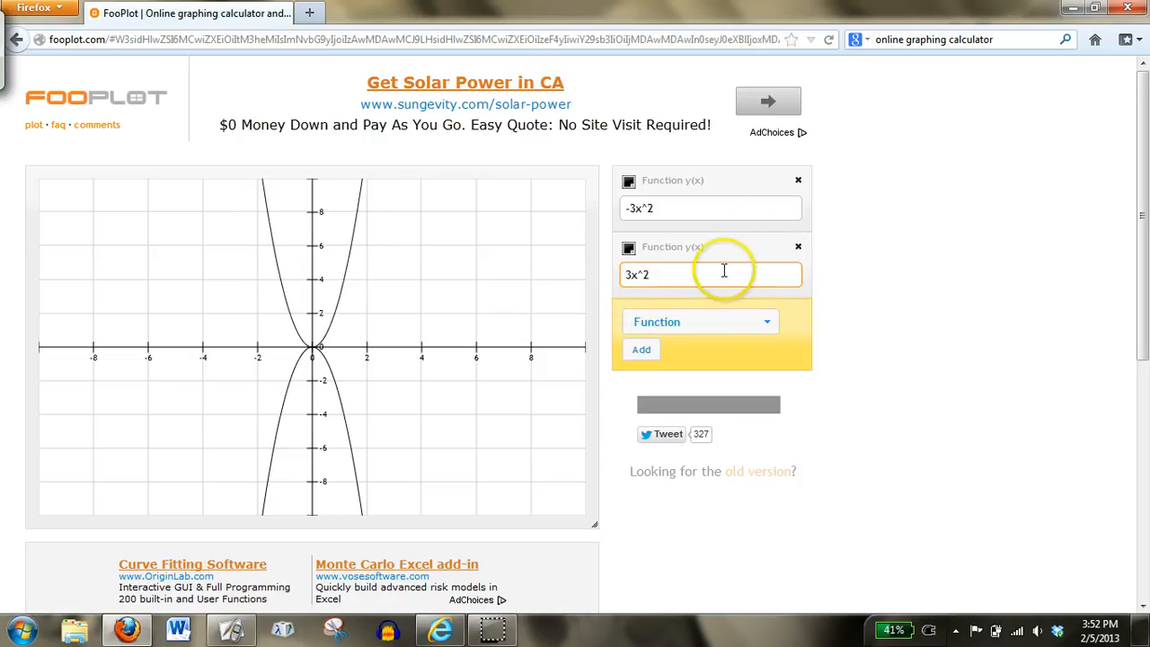
mouse_move(330, 311)
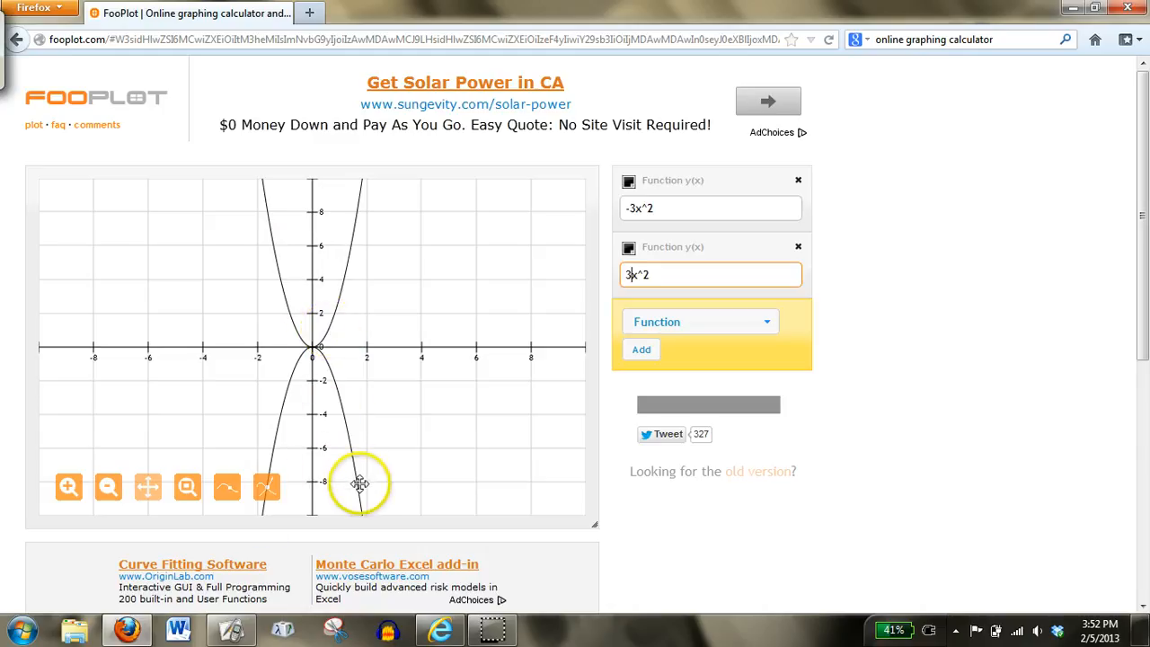
mouse_move(358, 464)
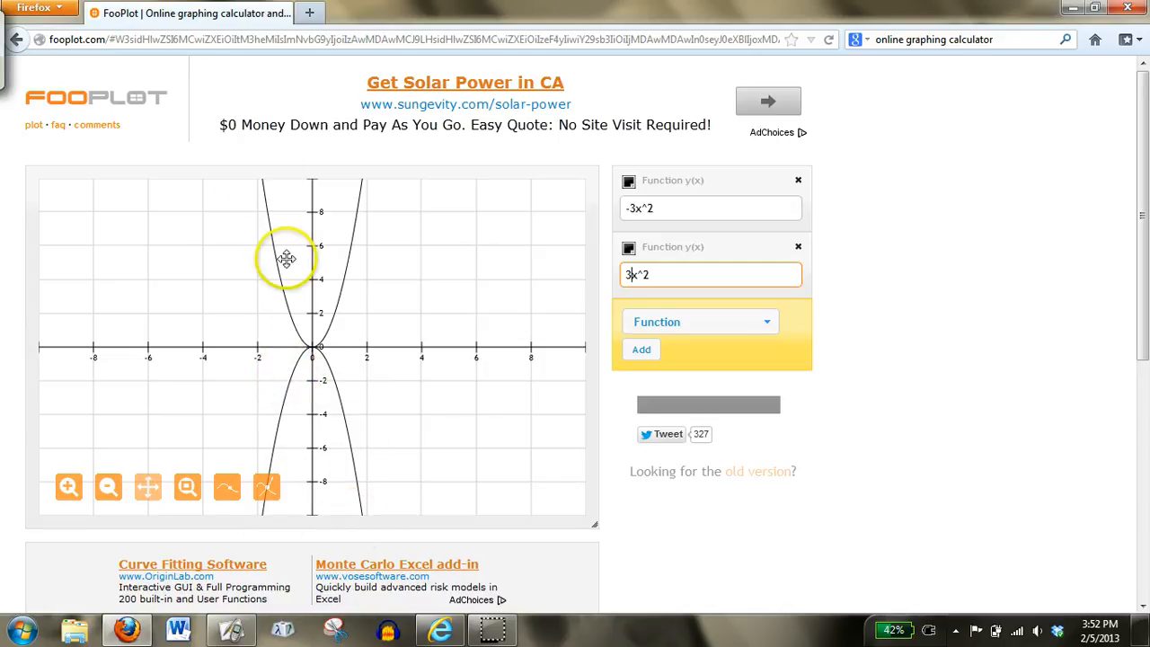
mouse_move(346, 250)
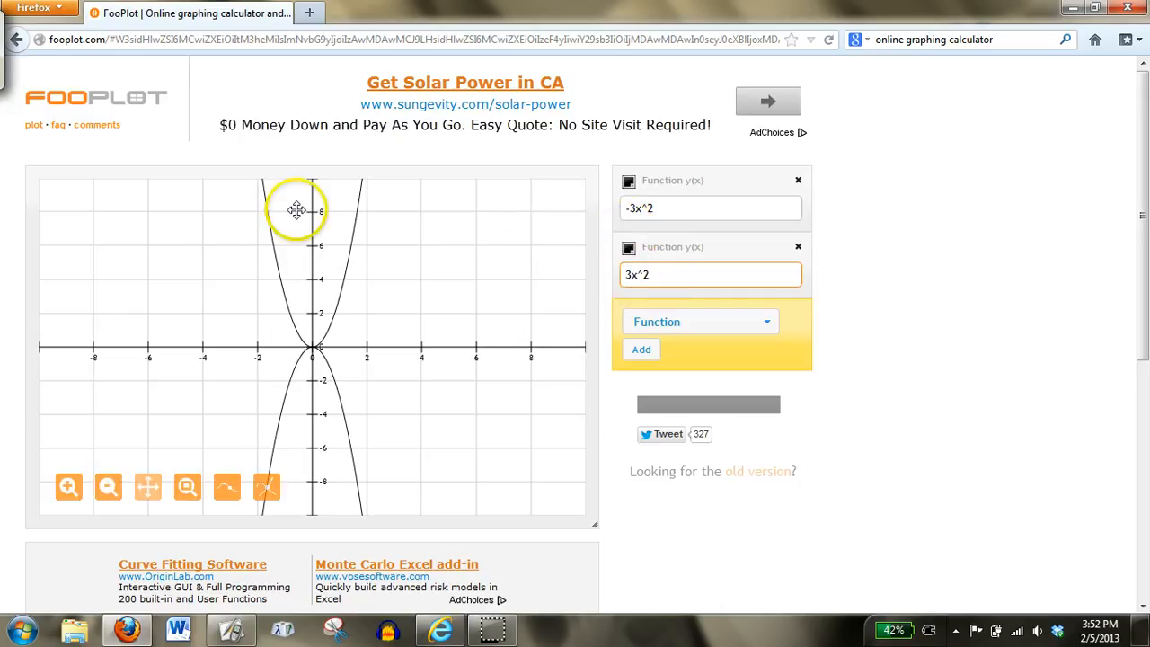
mouse_move(365, 181)
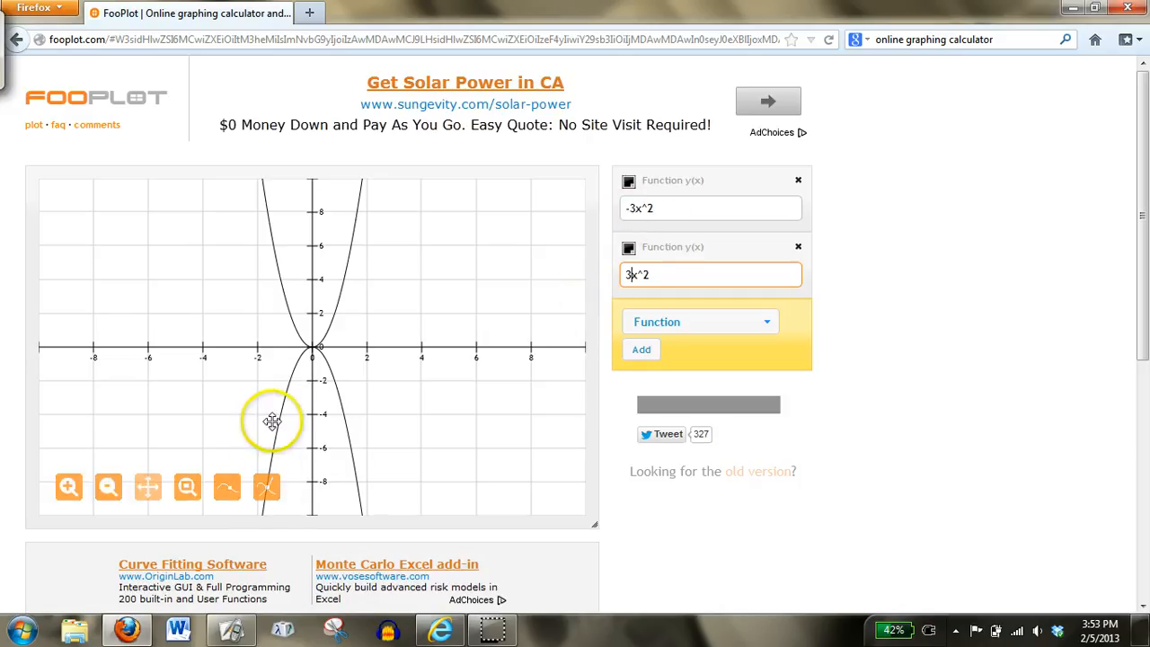
mouse_move(390, 354)
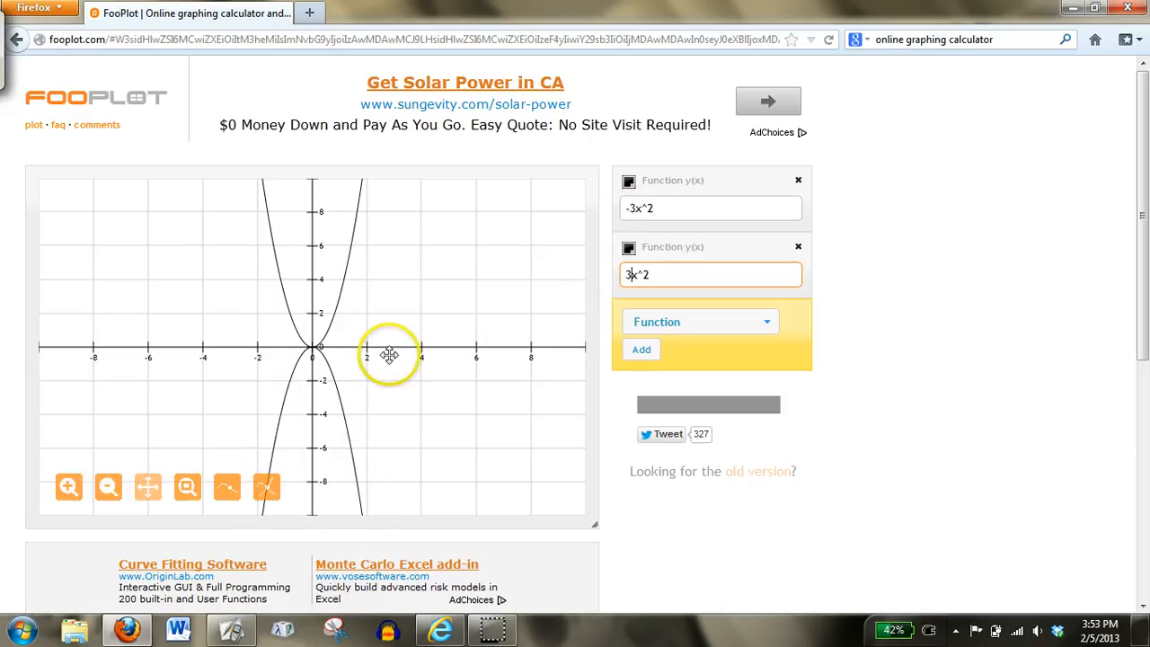
Step: Replace the ±3x^2 pair with -x^2 and a second x^2 function
left_click(797, 247)
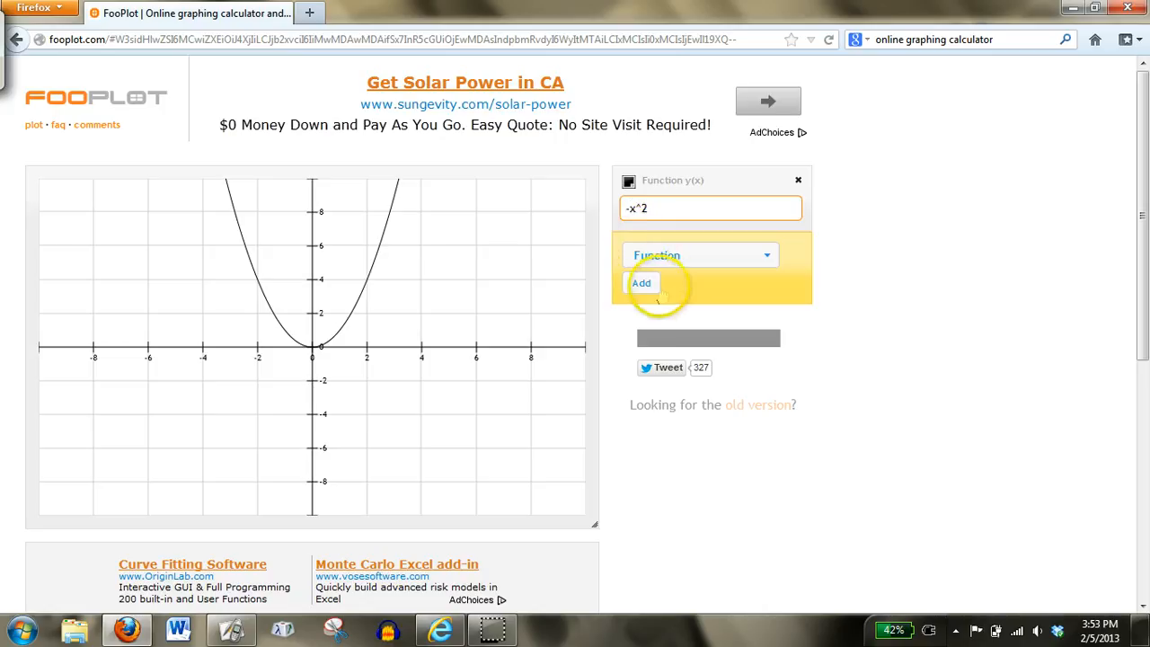
left_click(642, 283)
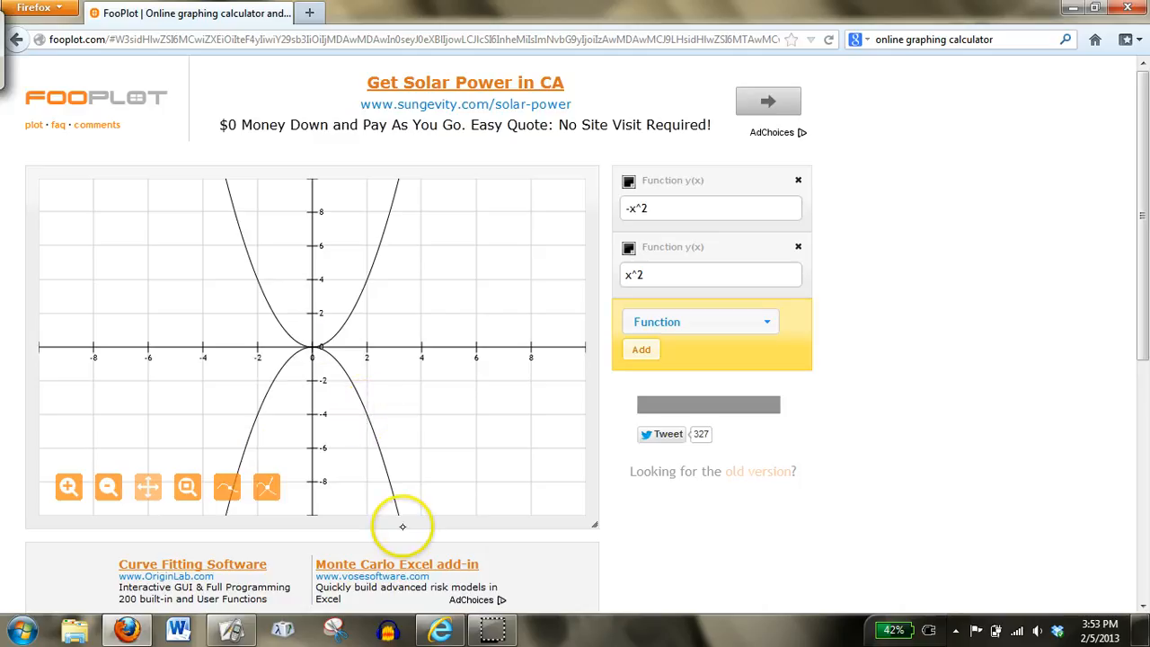
mouse_move(394, 480)
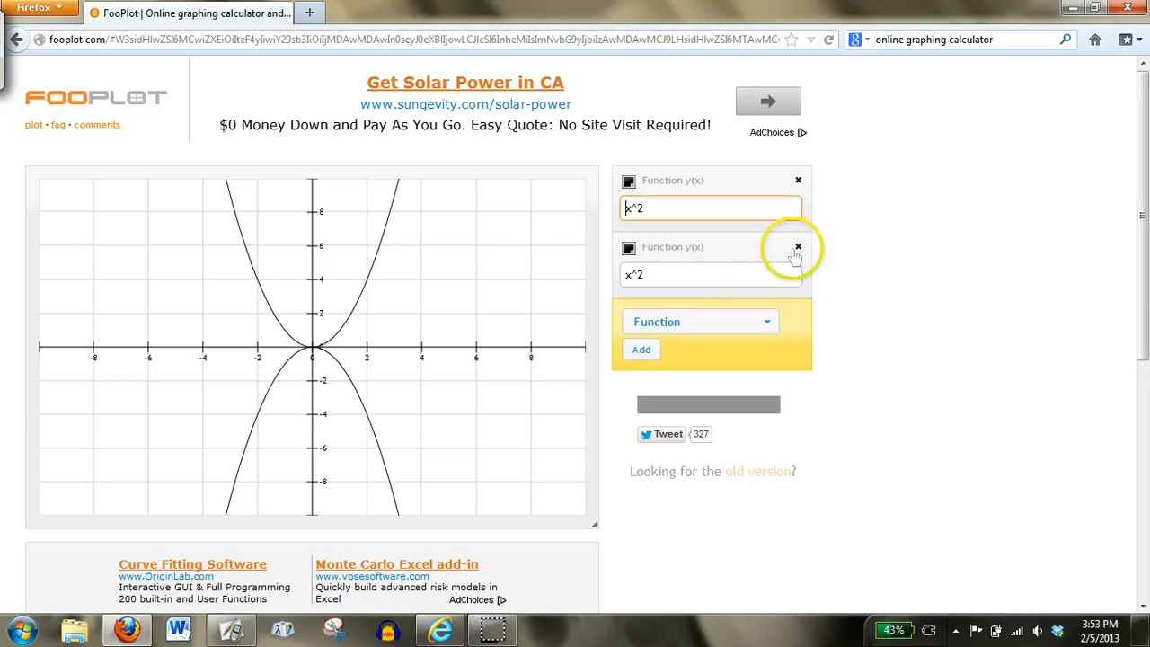
Step: Replace the ±x^2 pair with -.2x^2 and .2x^2 plotted together
left_click(797, 246)
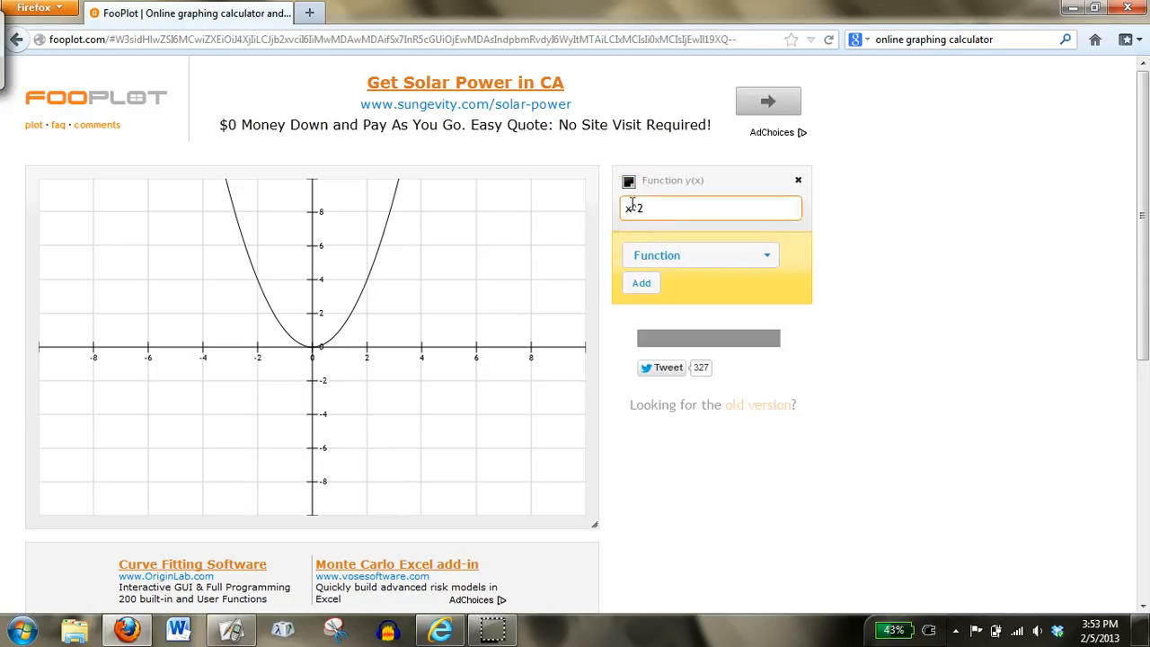
type("^")
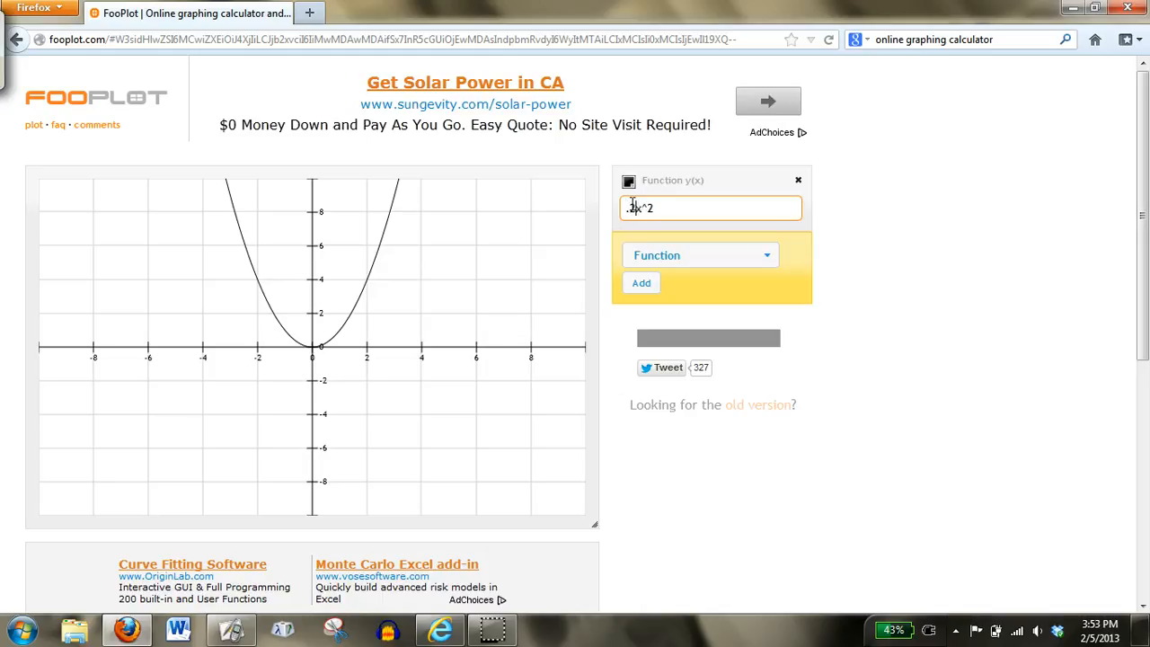
left_click(640, 283)
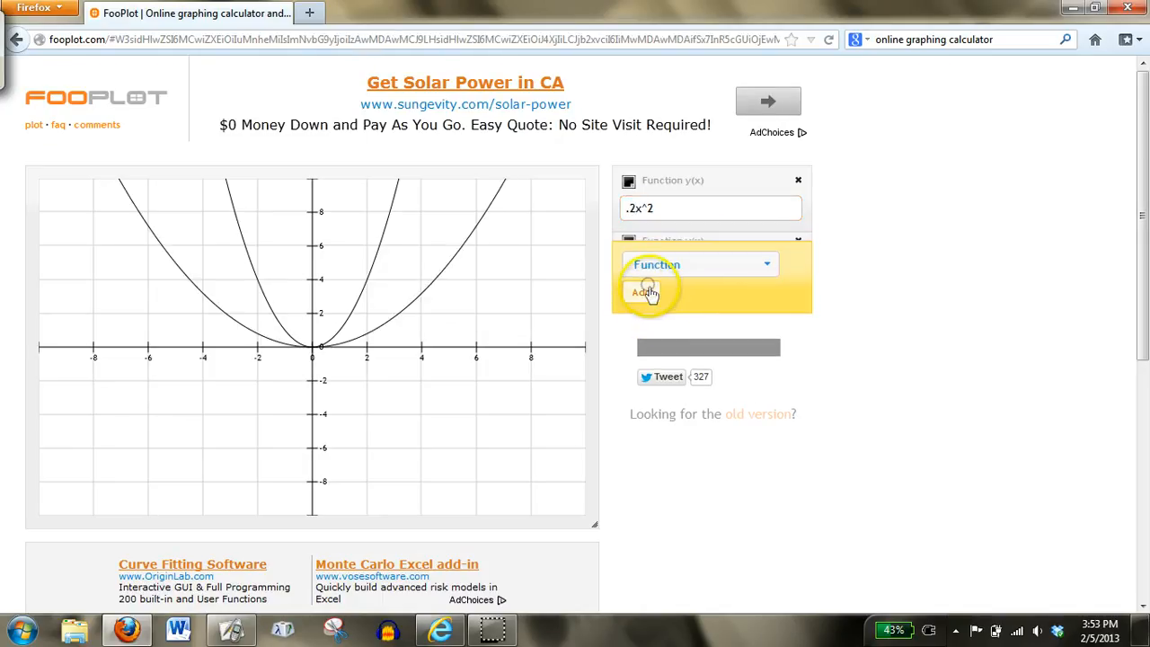
left_click(642, 293)
type("-")
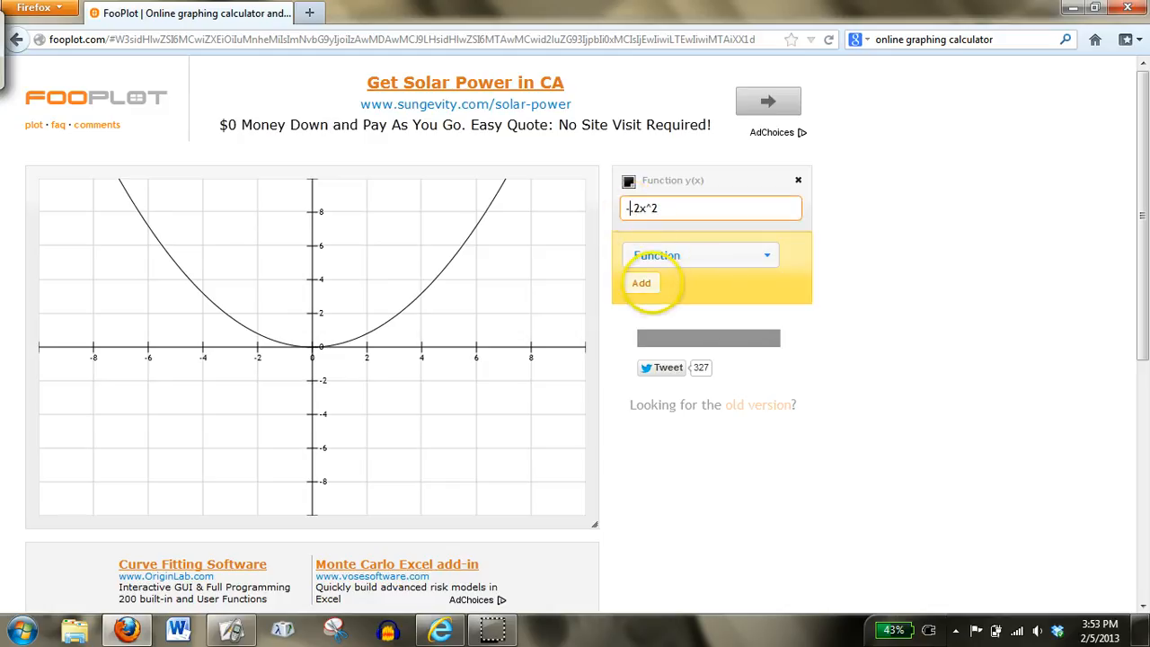
left_click(641, 283)
type(".2x^2")
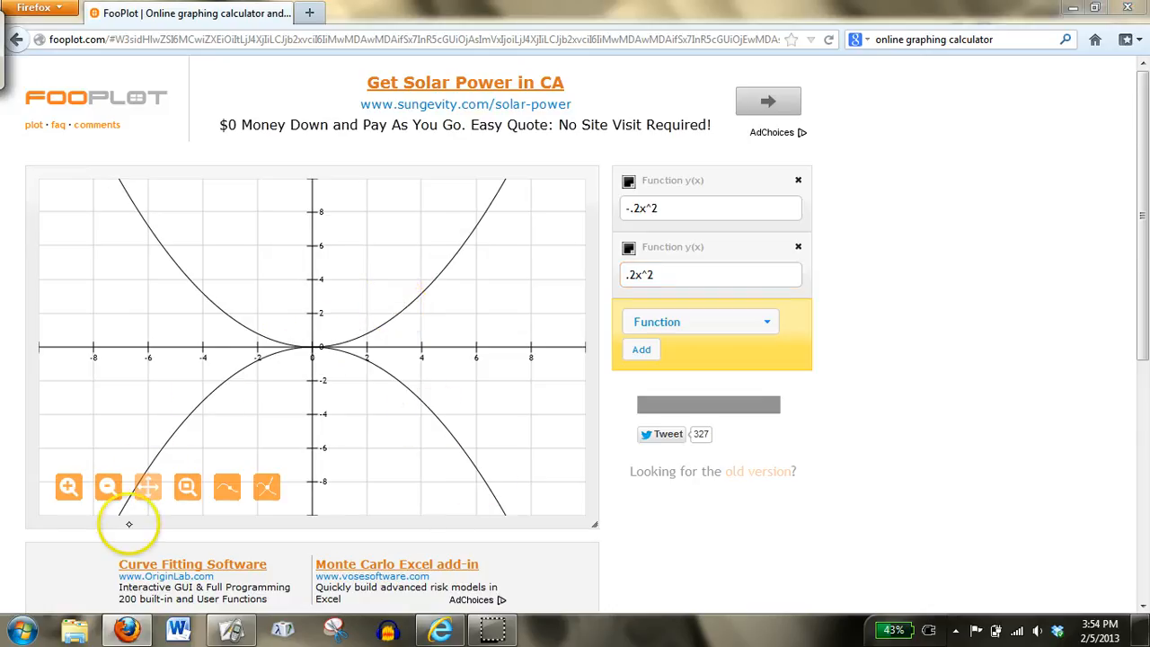
mouse_move(496, 226)
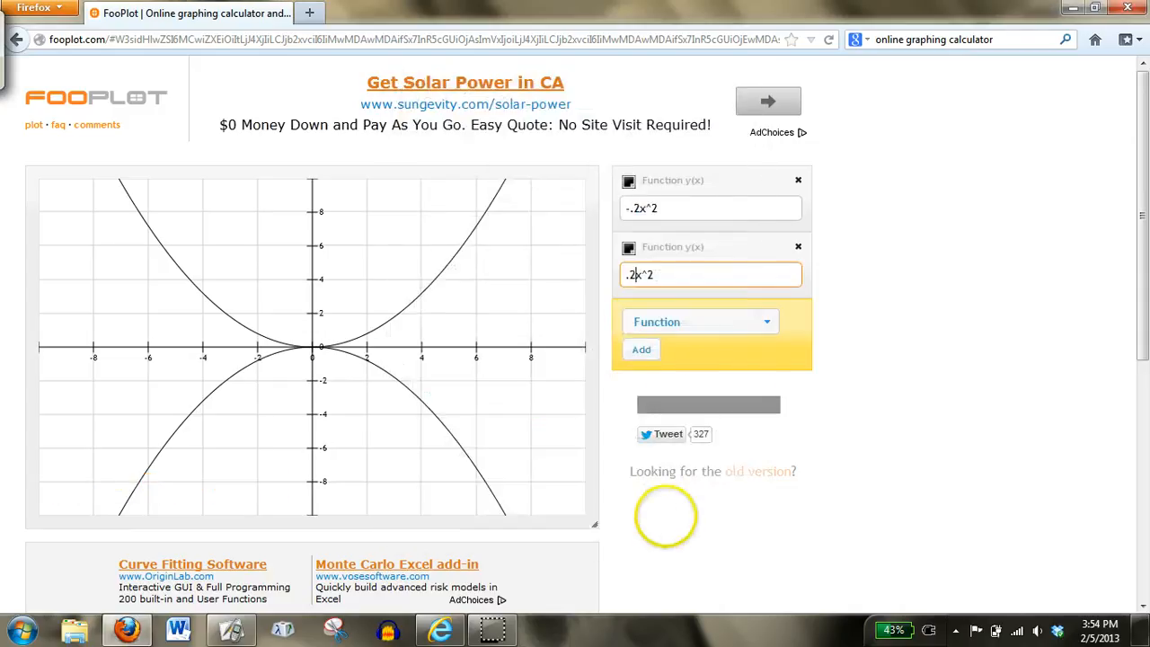
mouse_move(238, 624)
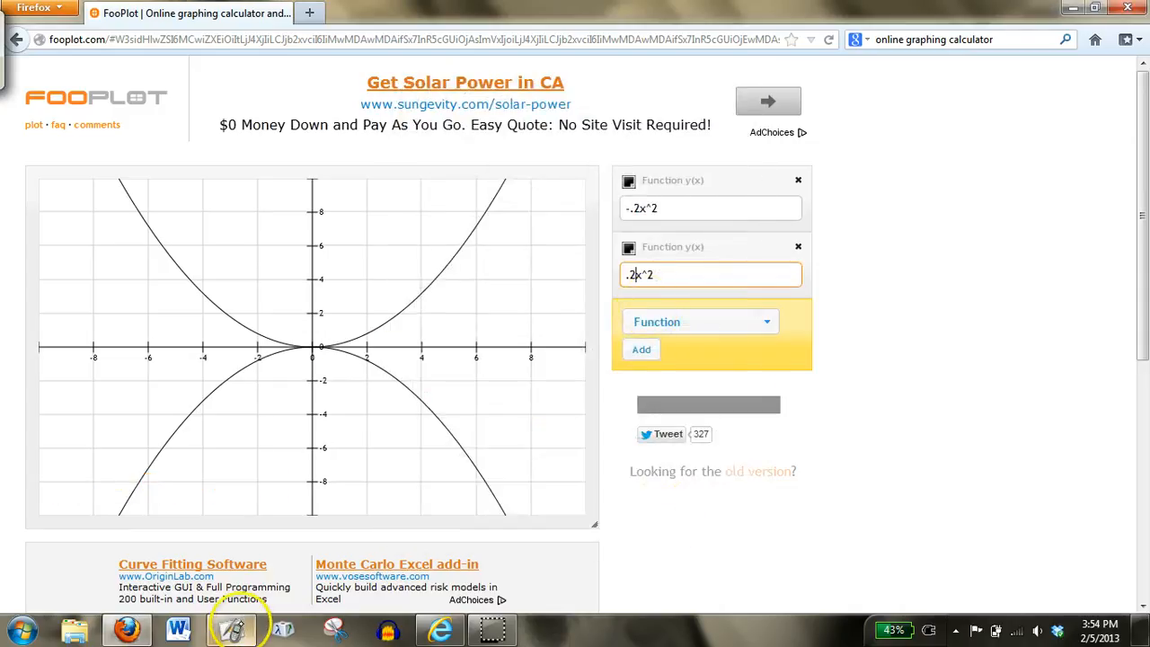
Step: Back in the flipchart, circle a in the standard form and draw an arrow after the positive rule
left_click(231, 629)
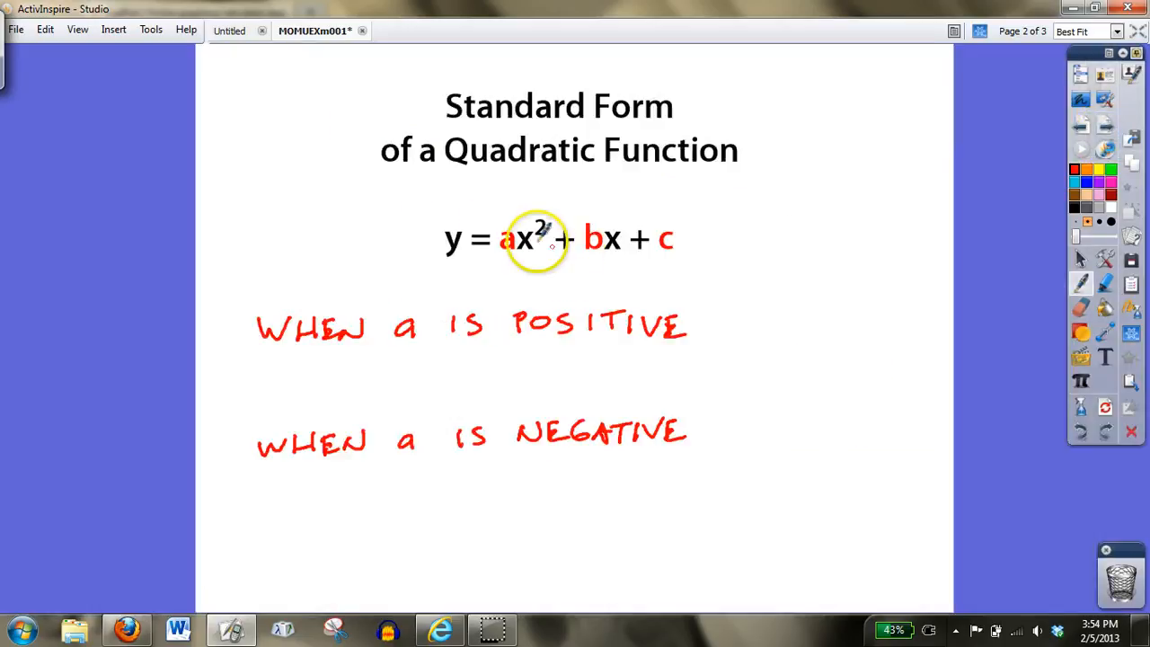
mouse_move(670, 342)
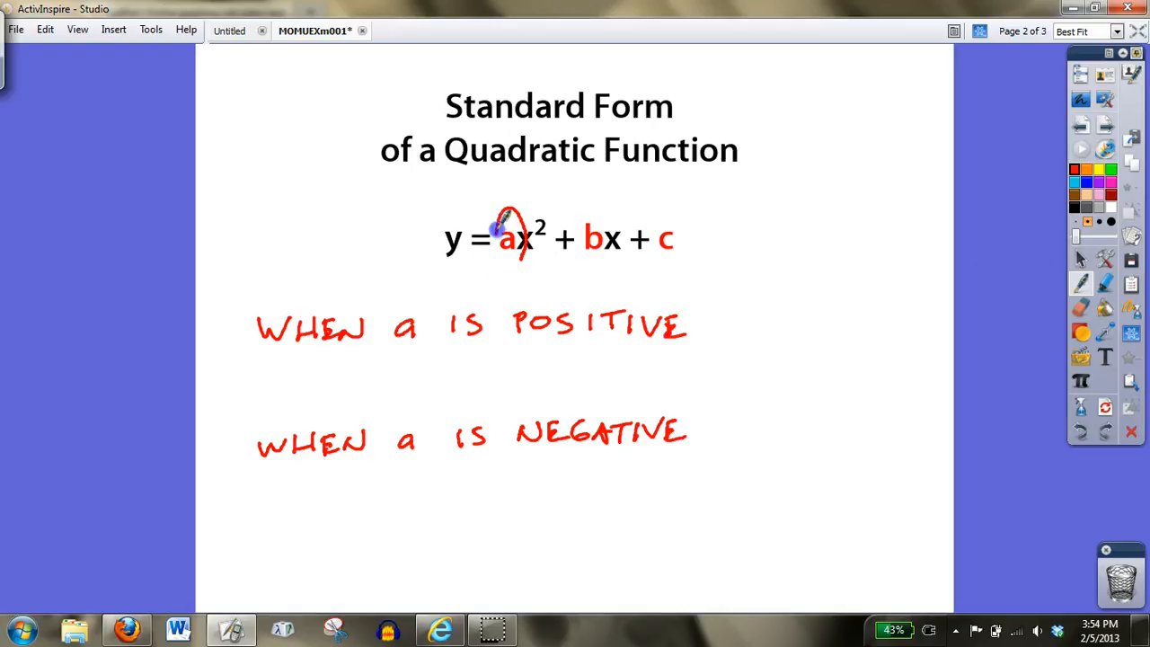
left_click_drag(507, 215, 508, 260)
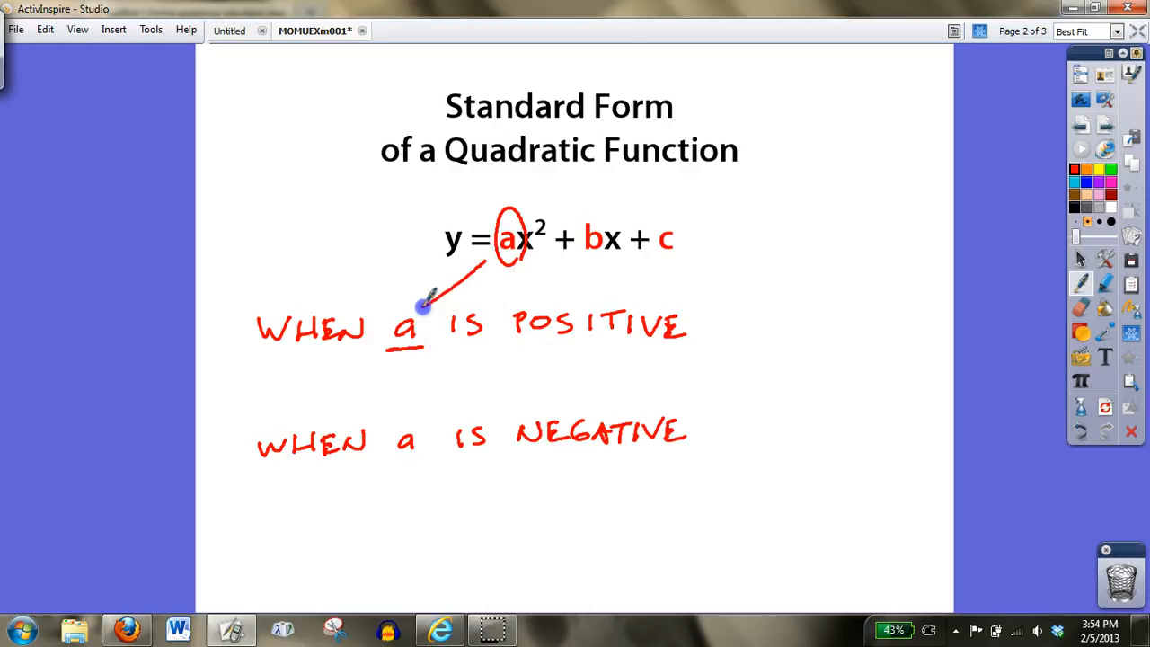
mouse_move(829, 315)
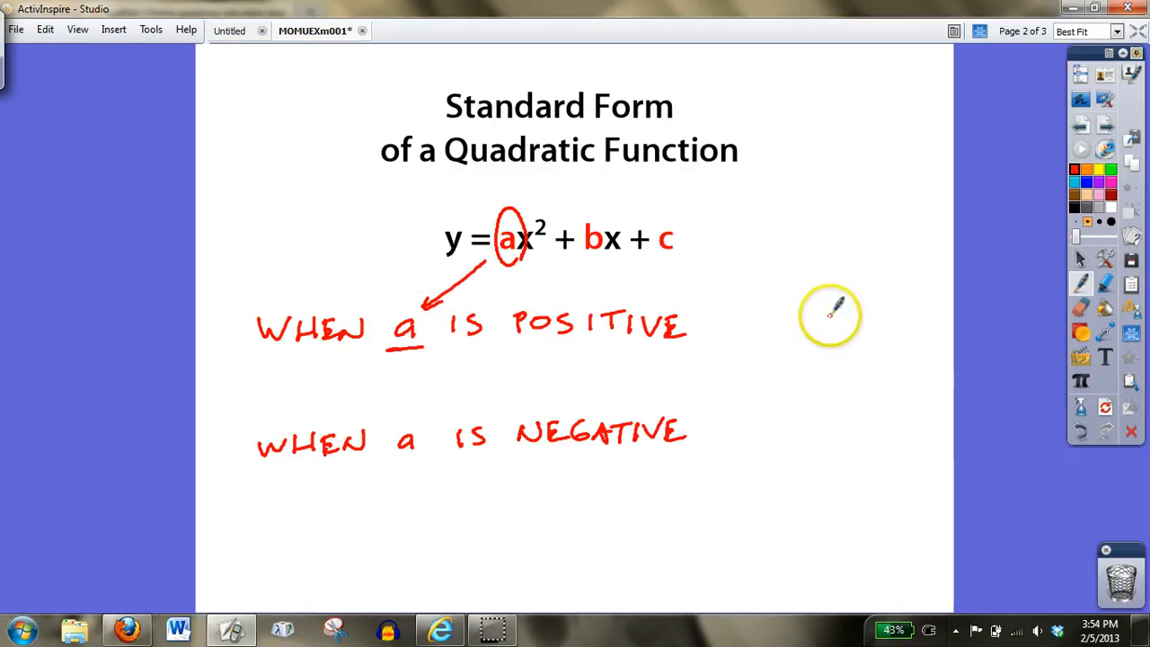
mouse_move(818, 326)
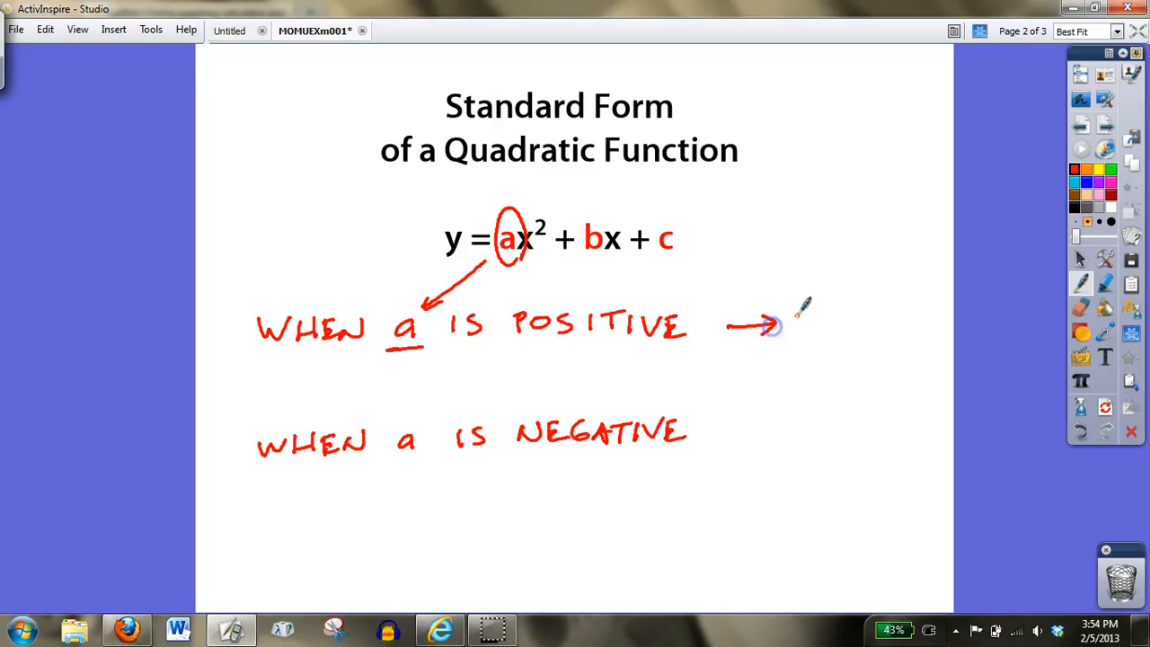
left_click_drag(814, 288, 863, 351)
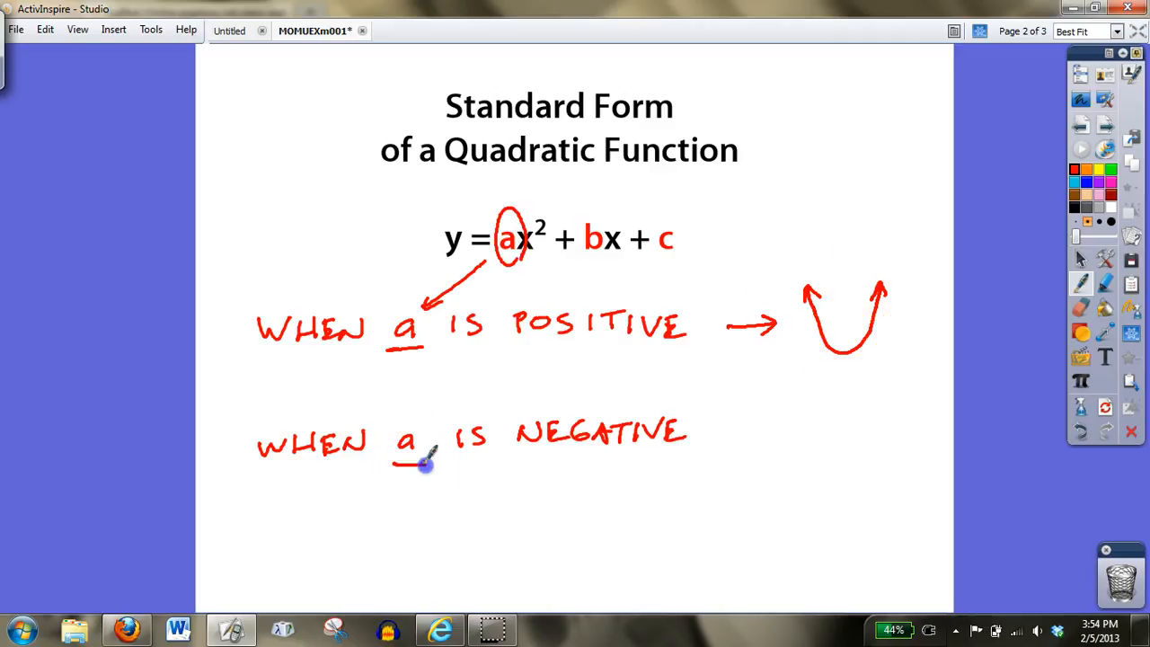
Step: Underline a in the negative rule, add its arrow, and box both rules in red
left_click_drag(719, 428, 773, 422)
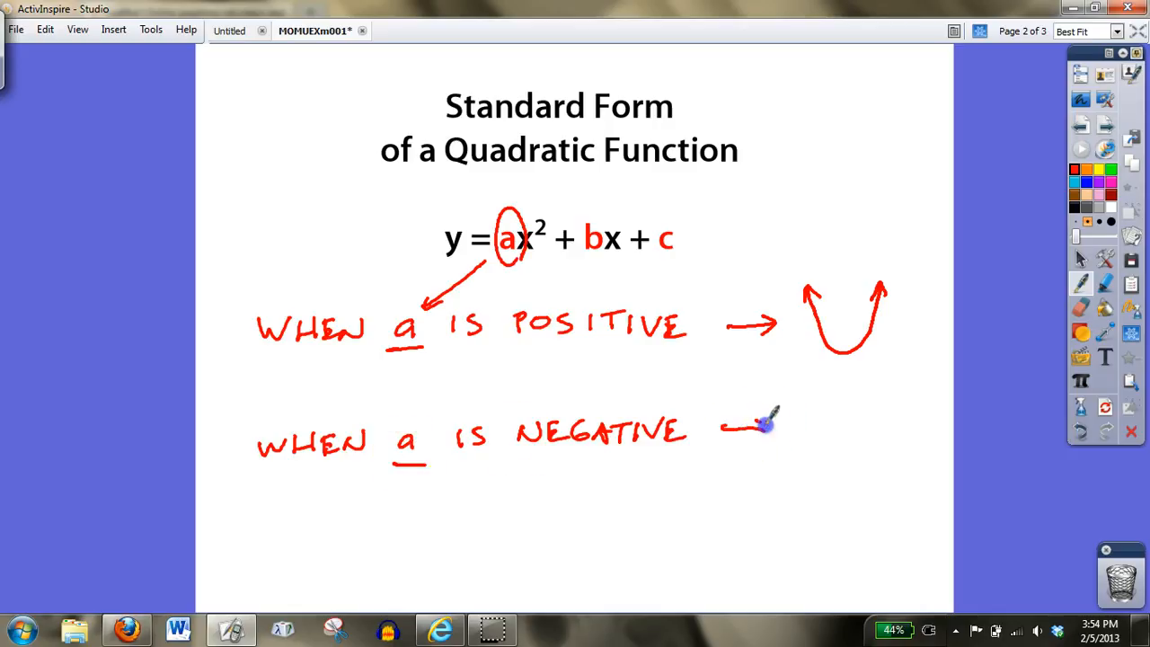
left_click_drag(795, 485, 876, 472)
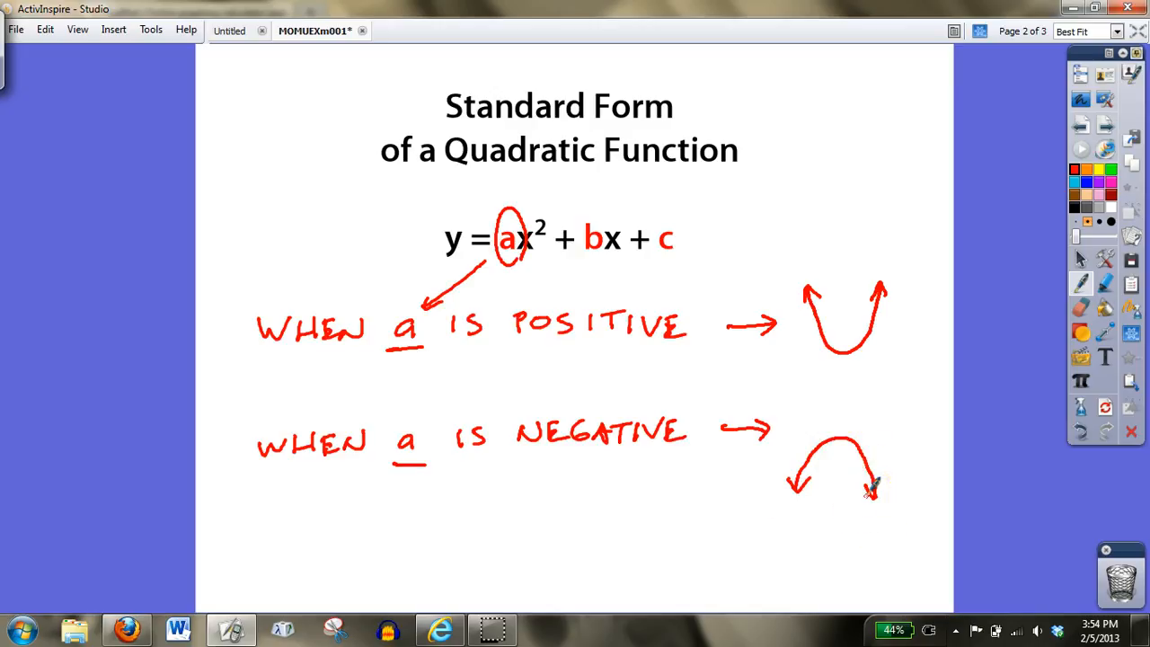
left_click_drag(914, 250, 883, 540)
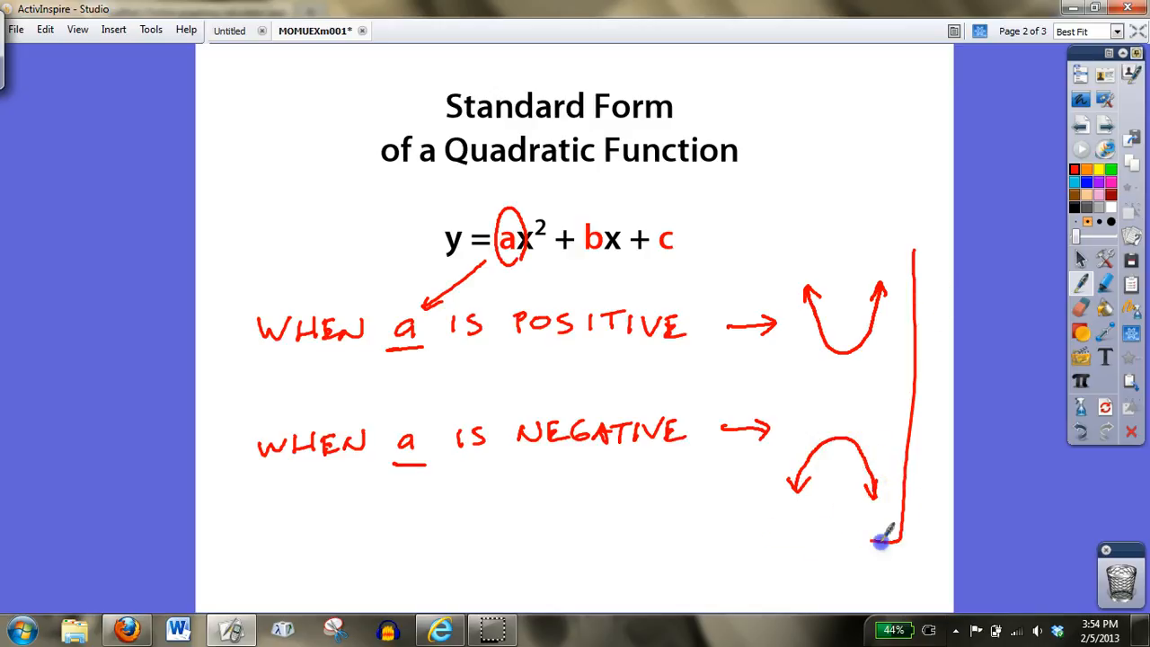
left_click_drag(880, 539, 907, 256)
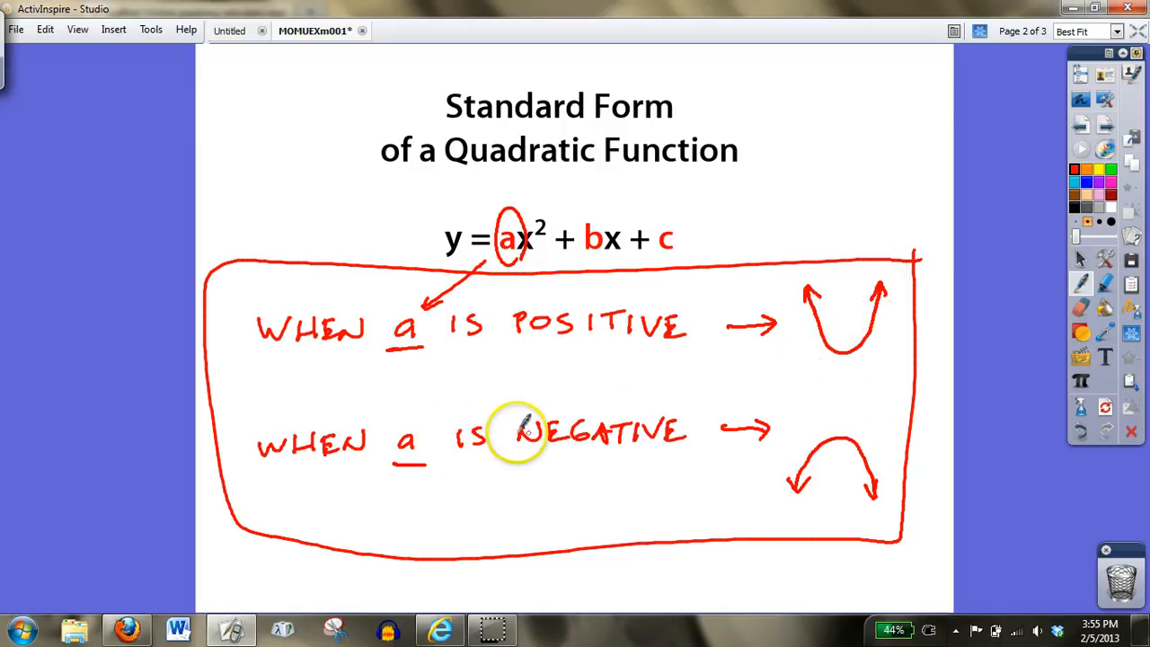
mouse_move(741, 569)
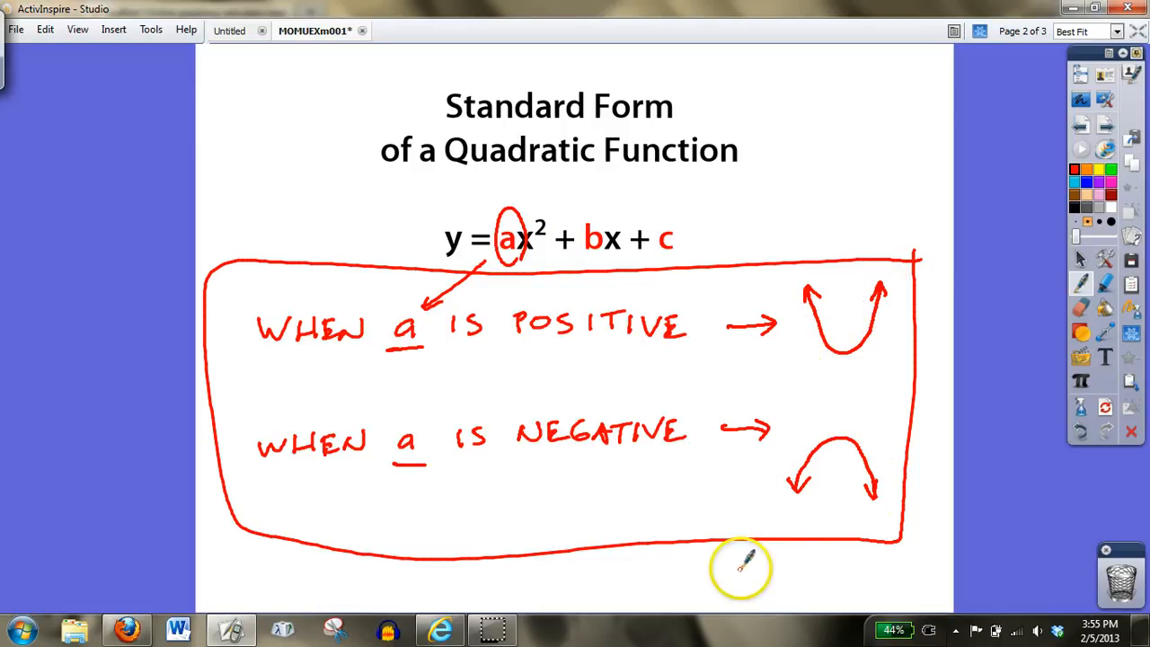
mouse_move(791, 223)
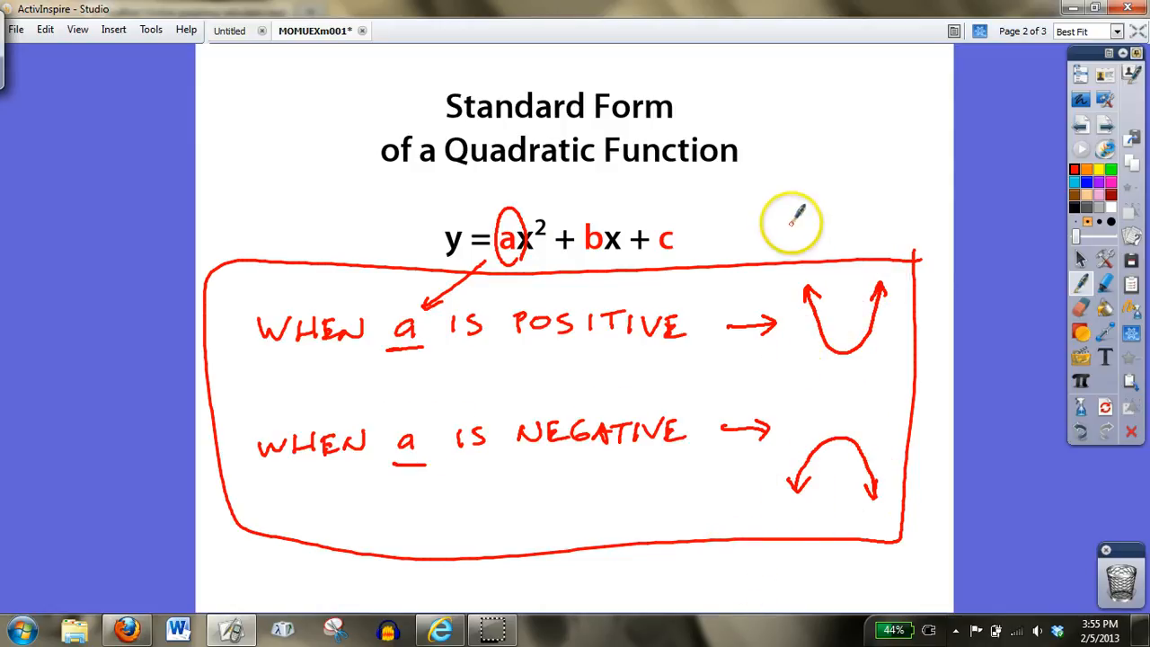
mouse_move(786, 229)
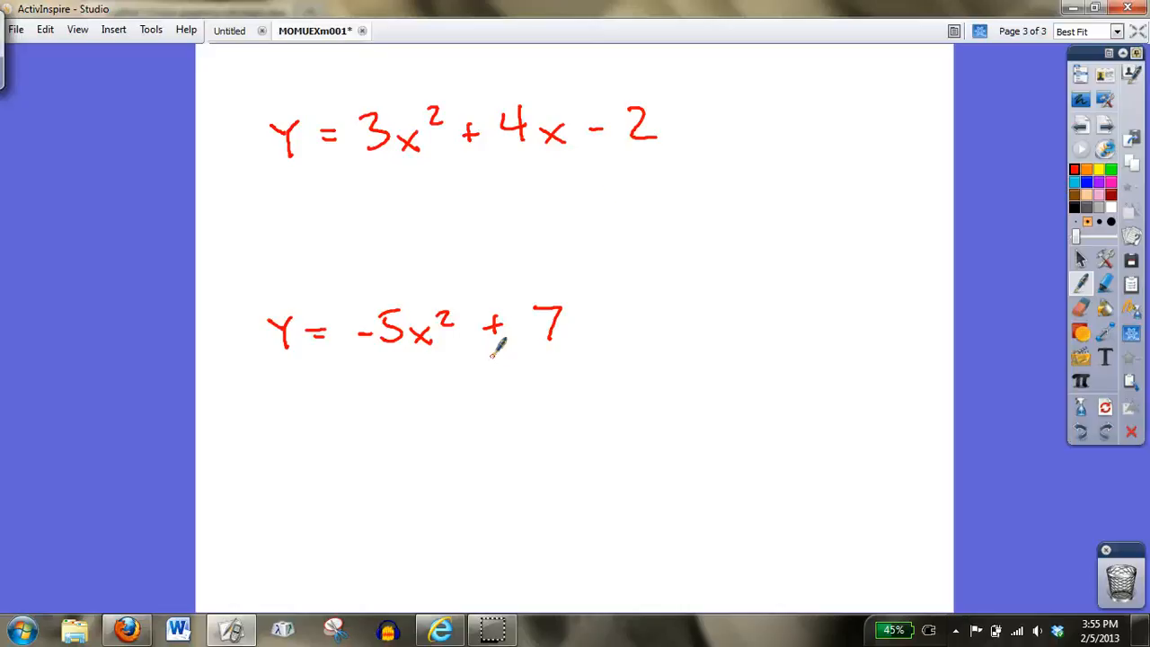
mouse_move(548, 124)
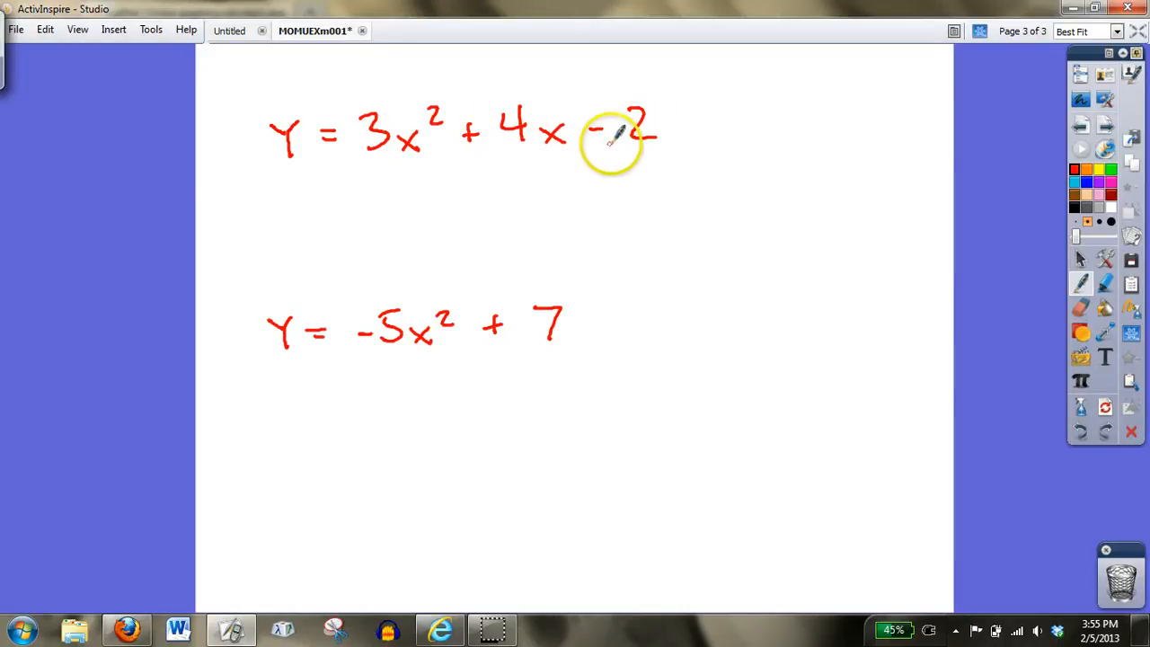
mouse_move(490, 226)
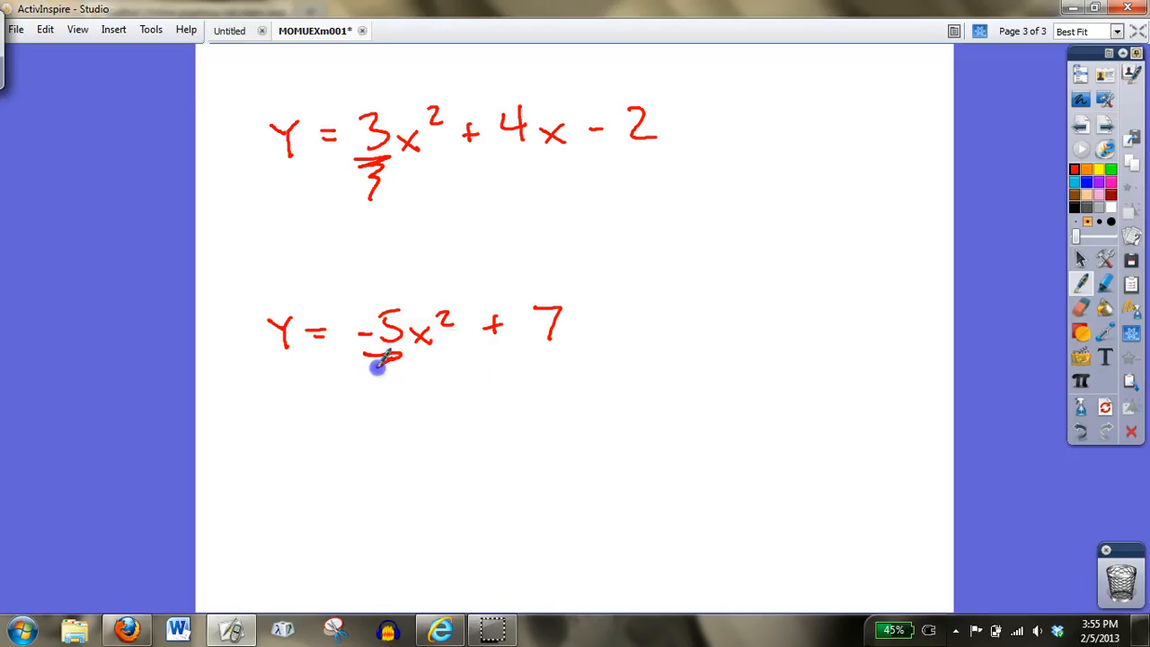
Step: Squiggle-underline the -5 coefficient in −5x² + 7
left_click_drag(386, 360, 386, 395)
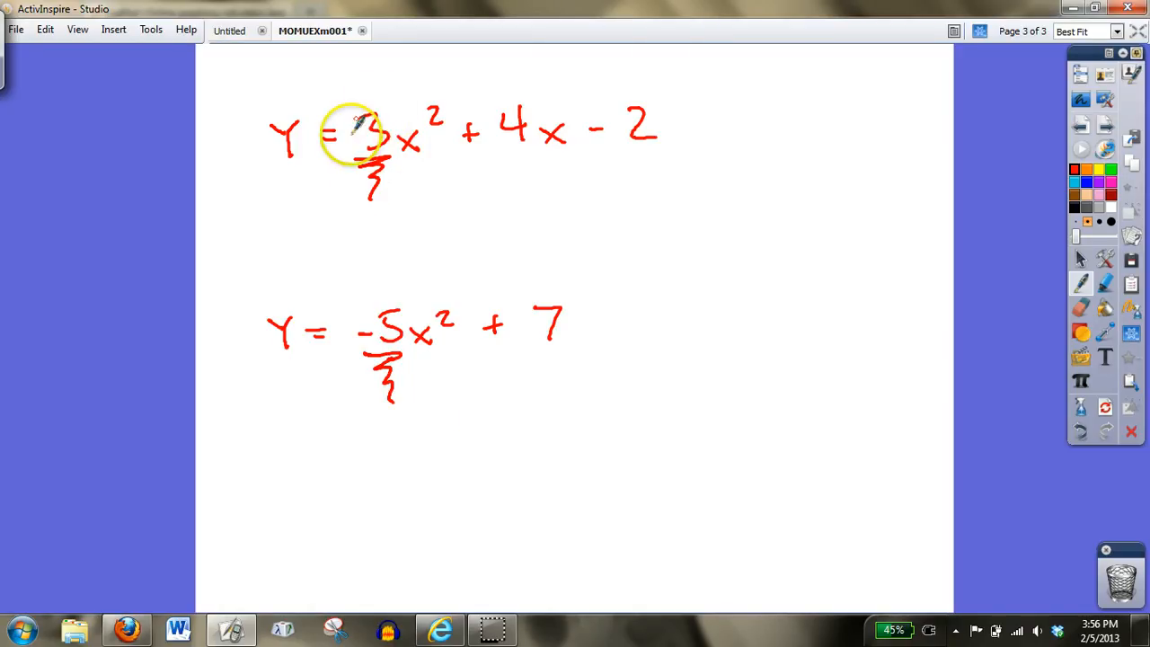
mouse_move(759, 180)
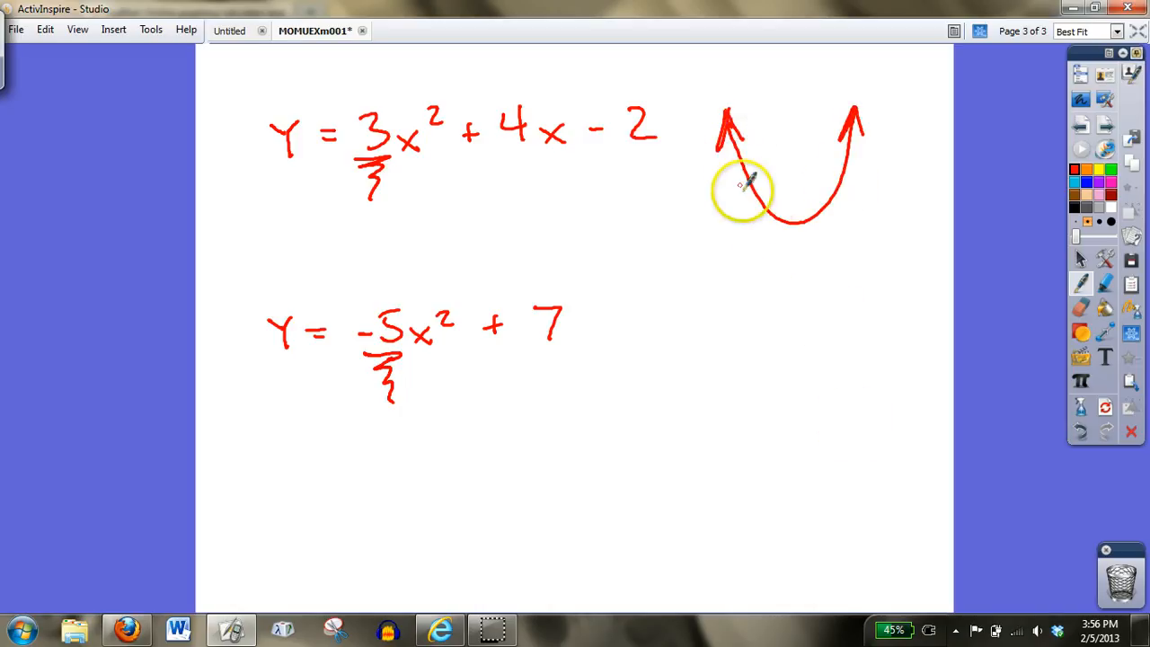
mouse_move(436, 355)
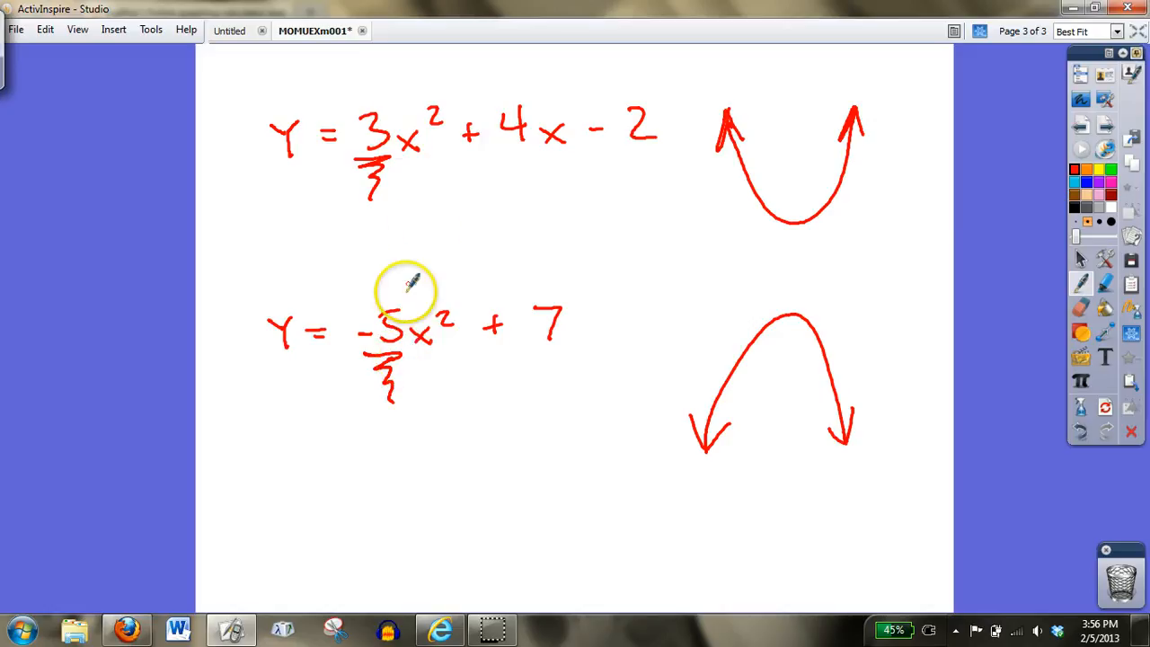
mouse_move(853, 251)
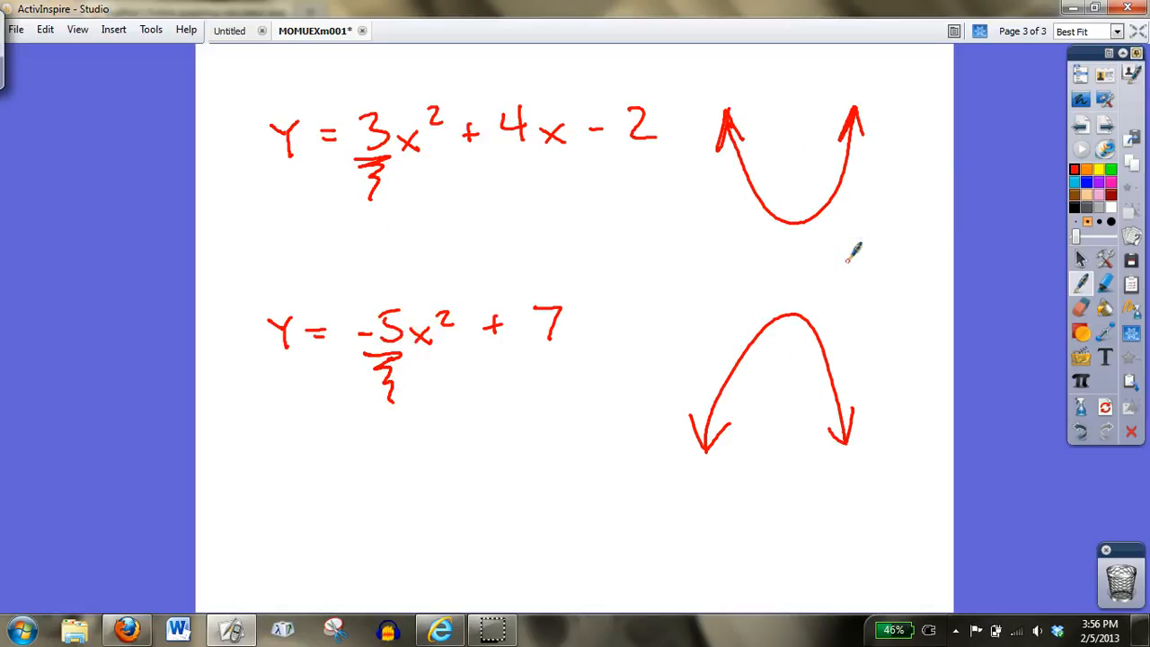